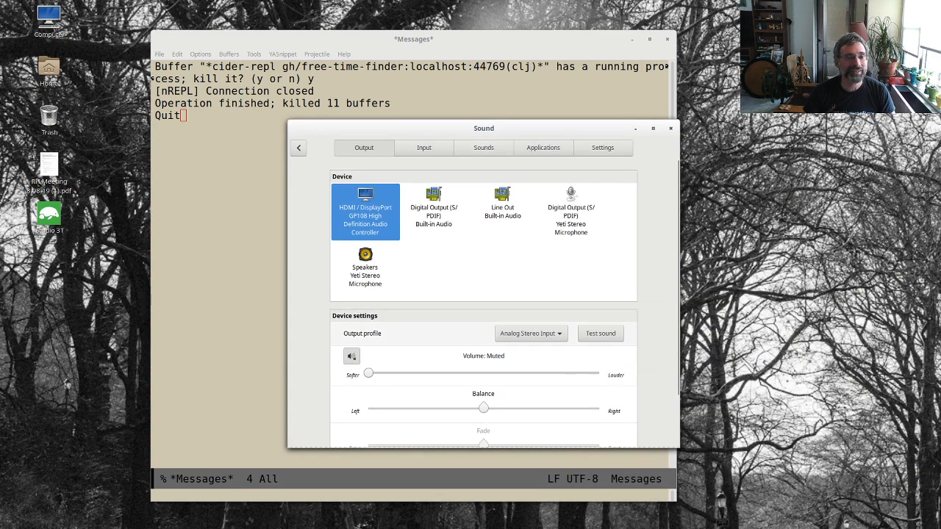
Review the Yeti speakers and S/PDIF output devices, then move to the input devices.
{"action": "left_click", "coordinate": [364, 268]}
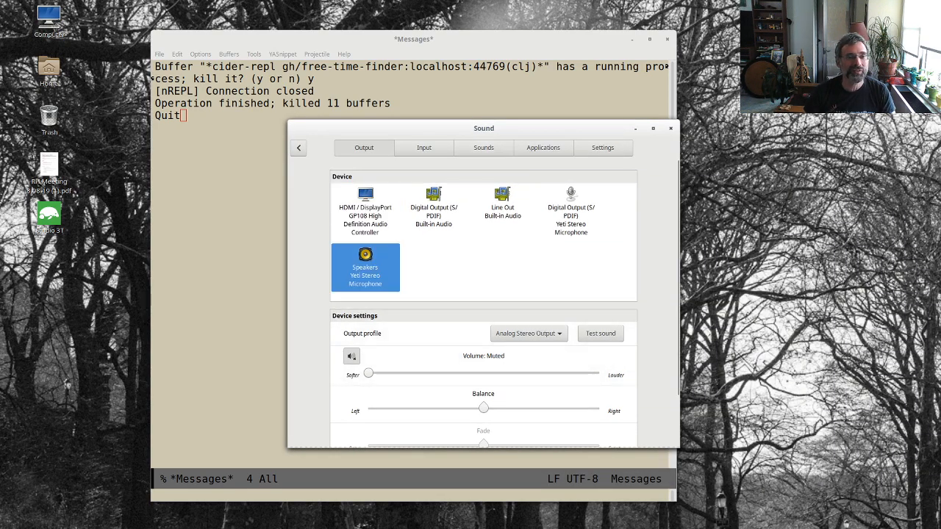
{"action": "left_click", "coordinate": [571, 203]}
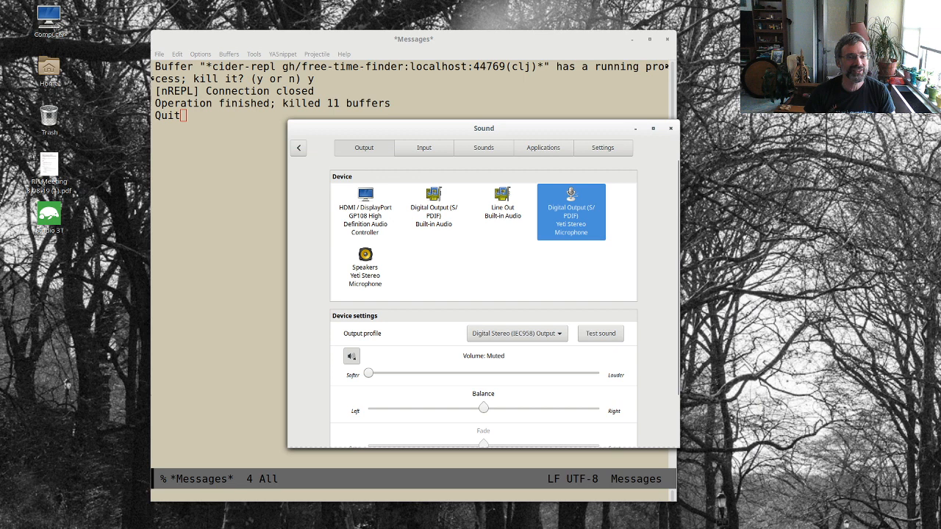
{"action": "left_click", "coordinate": [423, 147]}
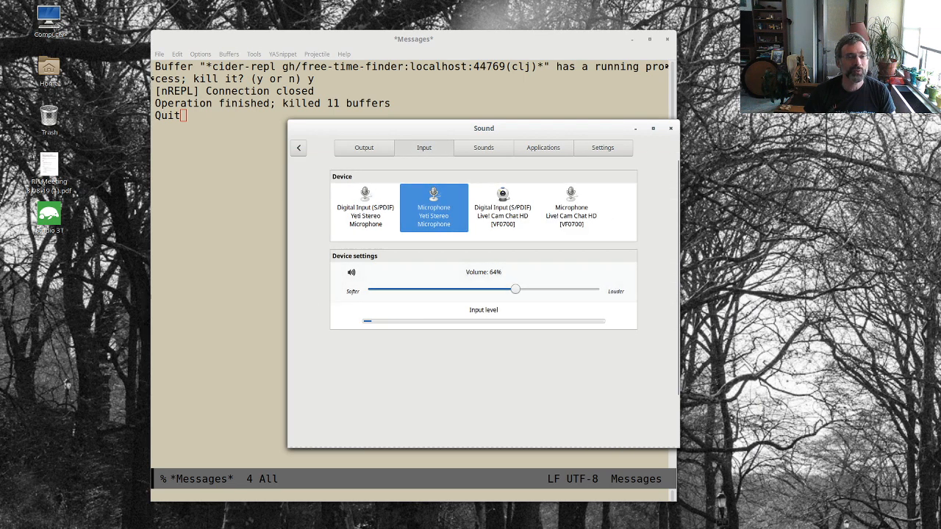
Set the Yeti Stereo Microphone as sound input and move the Sound window aside.
{"action": "left_click", "coordinate": [571, 209]}
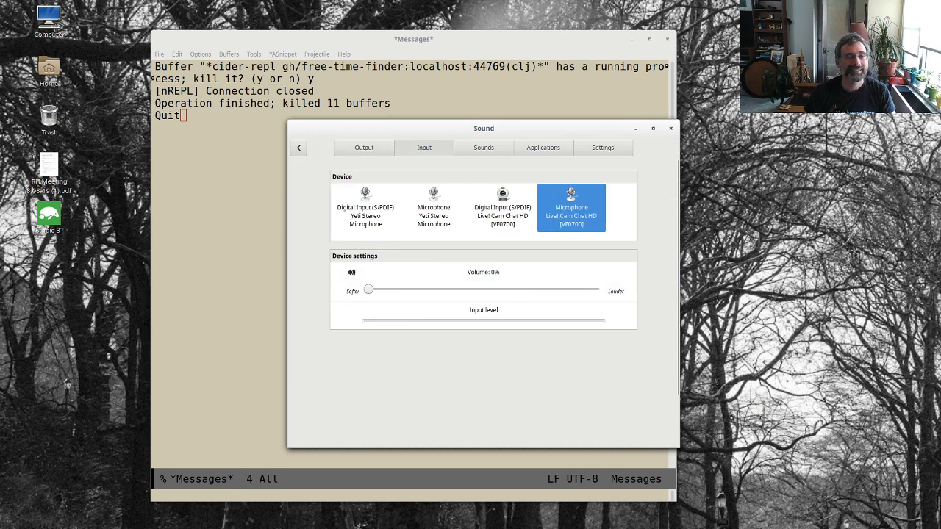
{"action": "left_click", "coordinate": [434, 209]}
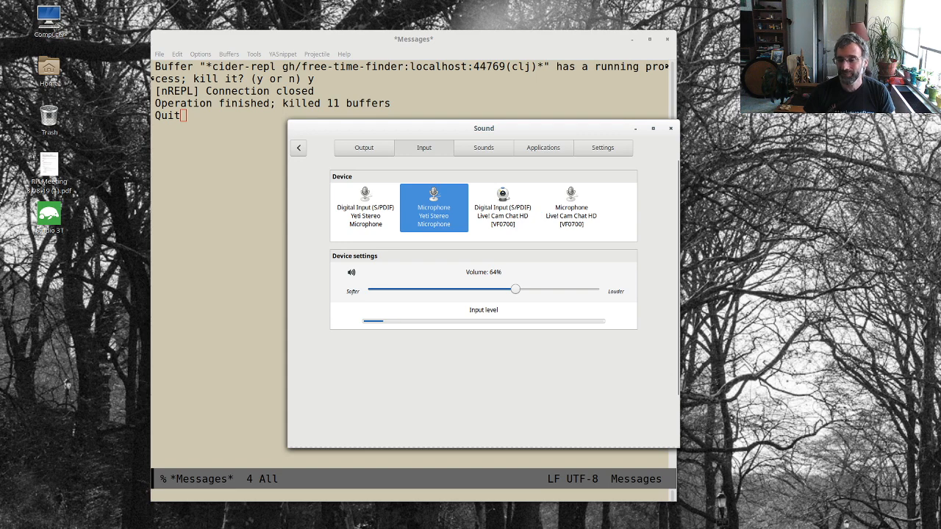
{"action": "left_click_drag", "start_coordinate": [484, 128], "coordinate": [588, 156]}
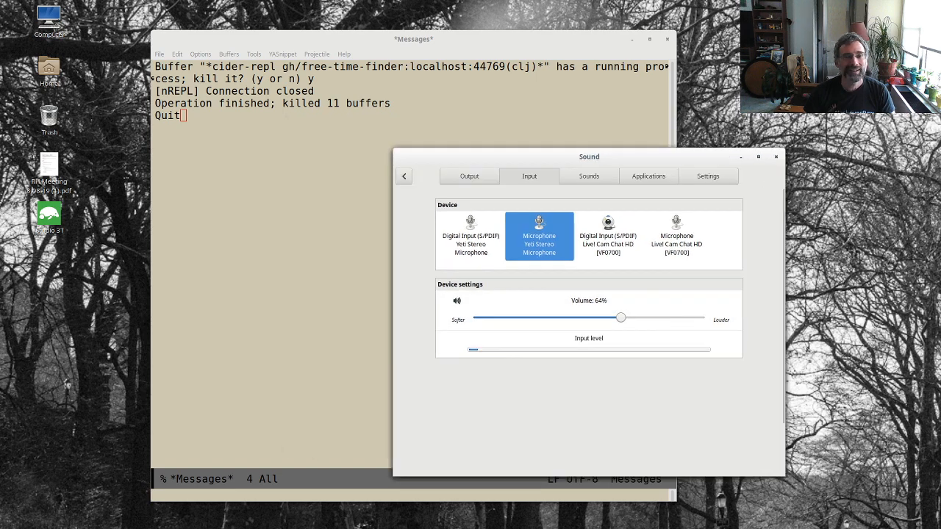
{"action": "left_click", "coordinate": [776, 156]}
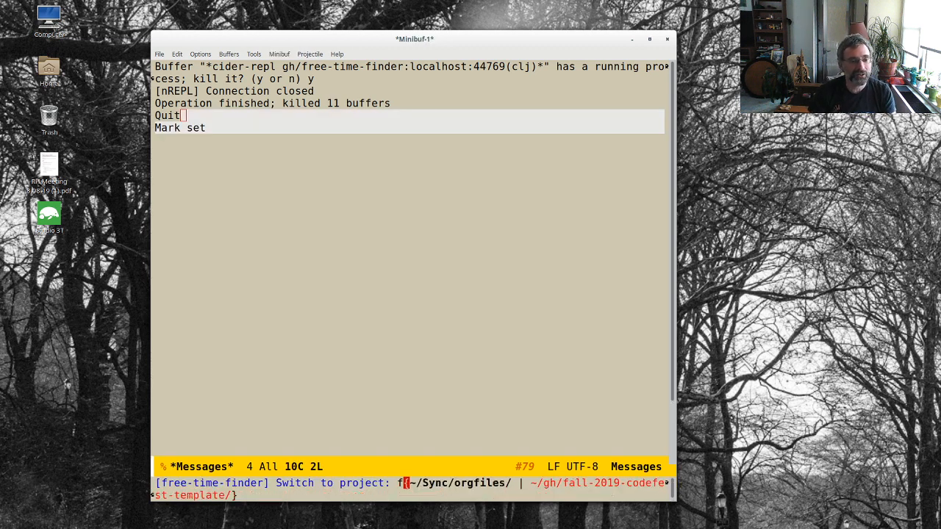
Switch to the free-time-finder project by filtering for 'free' and open src/core.clj.
{"action": "type", "text": "free"}
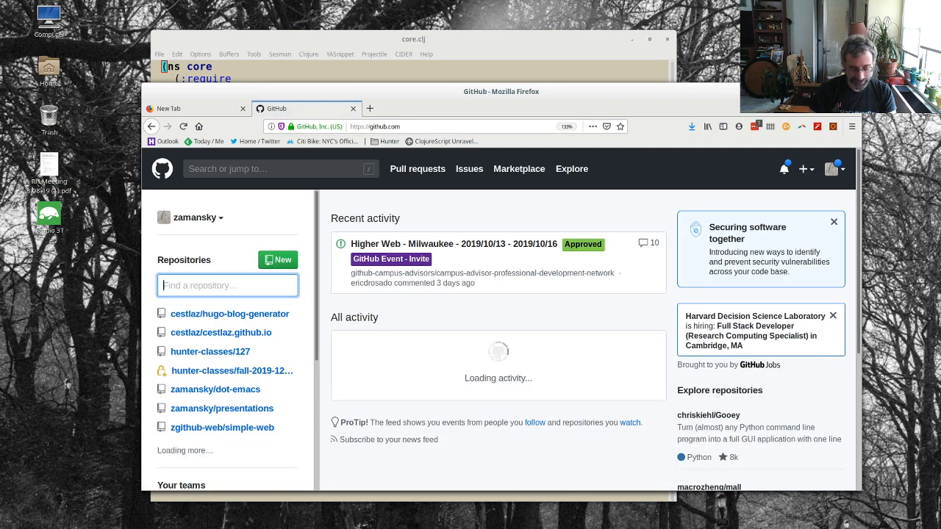
Open the clojure-life repository on GitHub and follow its README link to the playable Life page.
{"action": "type", "text": "snak"}
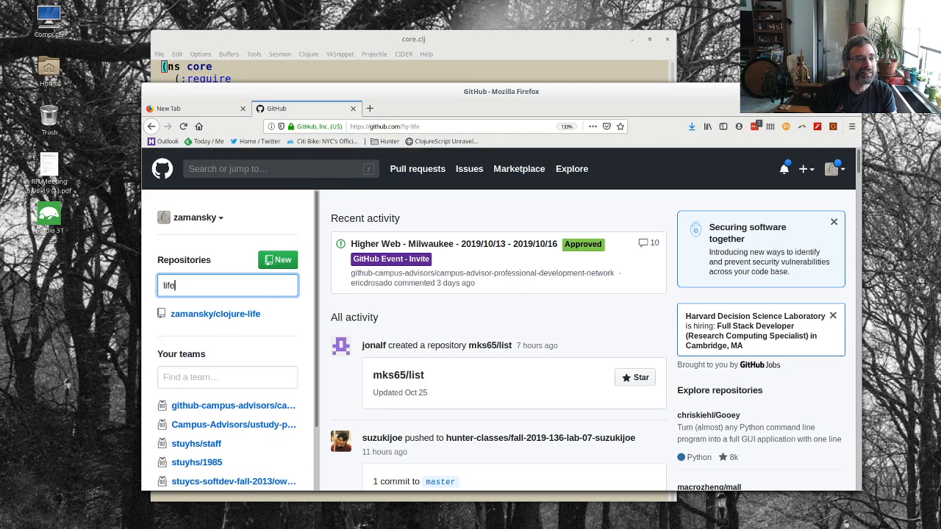
{"action": "left_click", "coordinate": [215, 315]}
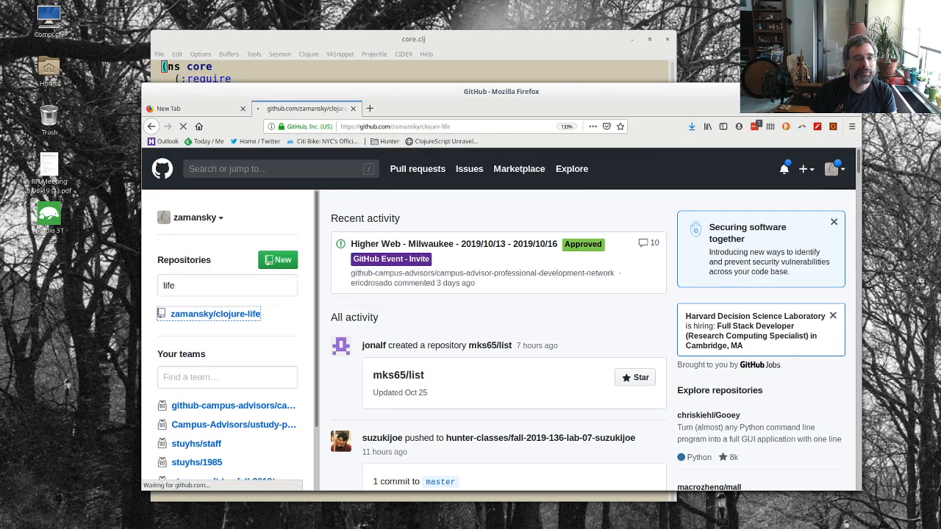
{"action": "left_click", "coordinate": [214, 314]}
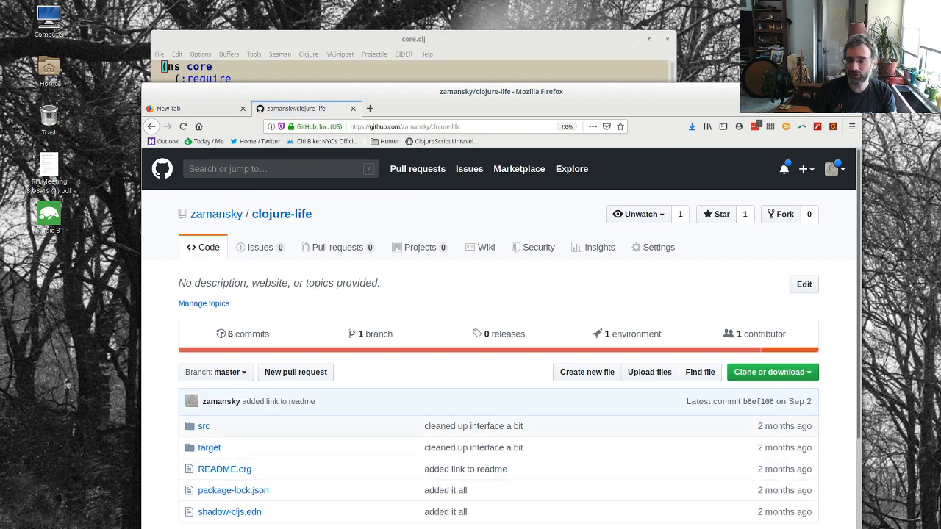
{"action": "scroll", "scroll_direction": "down", "scroll_amount": 3}
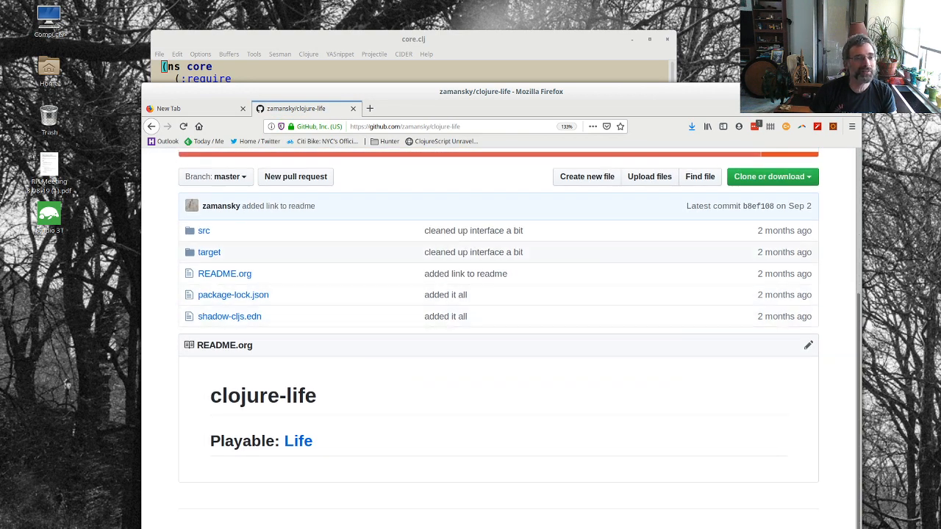
{"action": "left_click", "coordinate": [299, 441]}
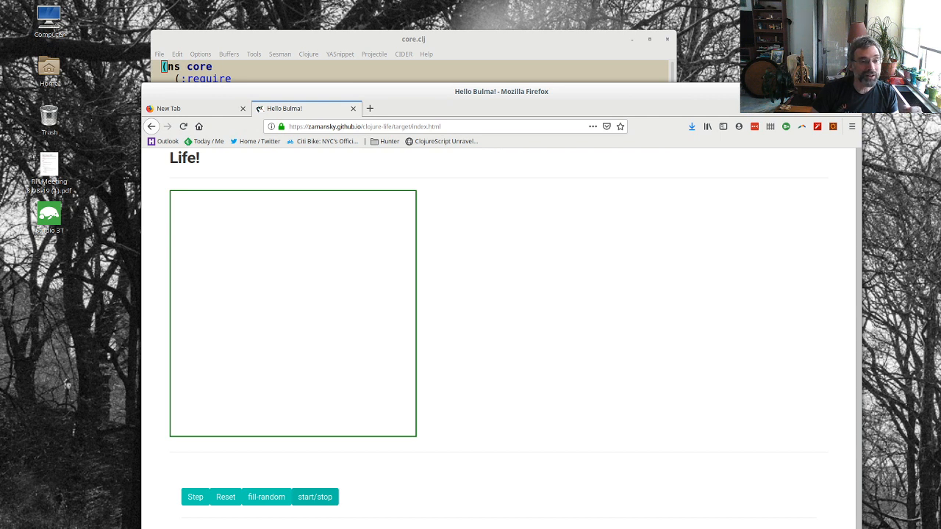
Fill the Life grid with random cells, run the simulation, then close the page.
{"action": "left_click", "coordinate": [266, 496]}
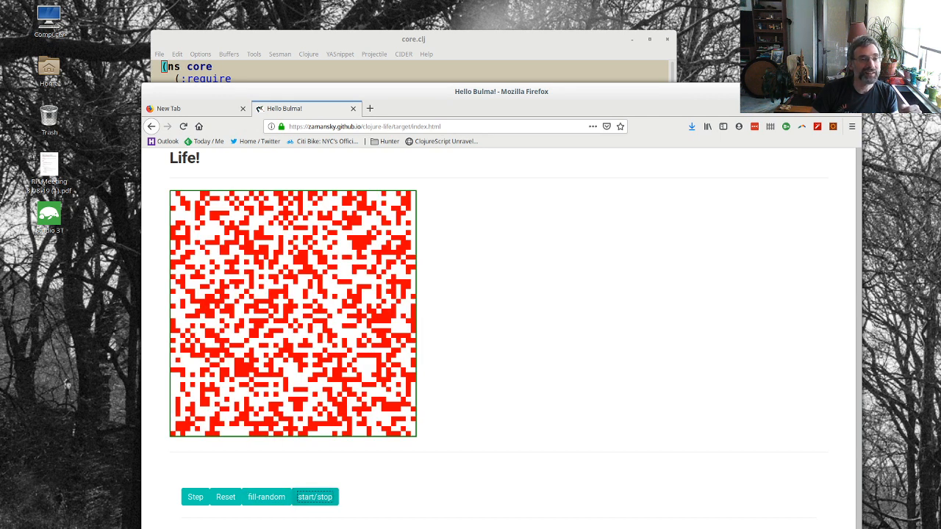
{"action": "left_click", "coordinate": [195, 497]}
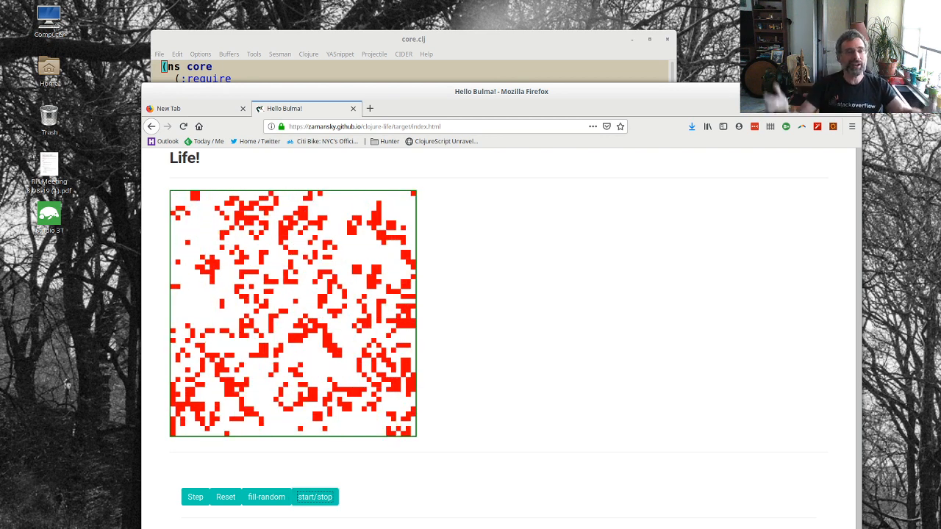
{"action": "left_click", "coordinate": [195, 497]}
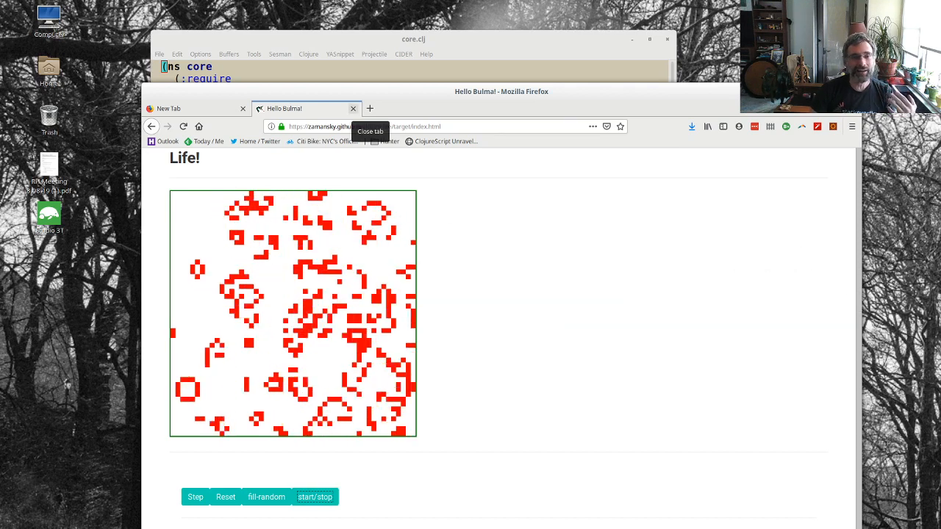
{"action": "left_click", "coordinate": [352, 109]}
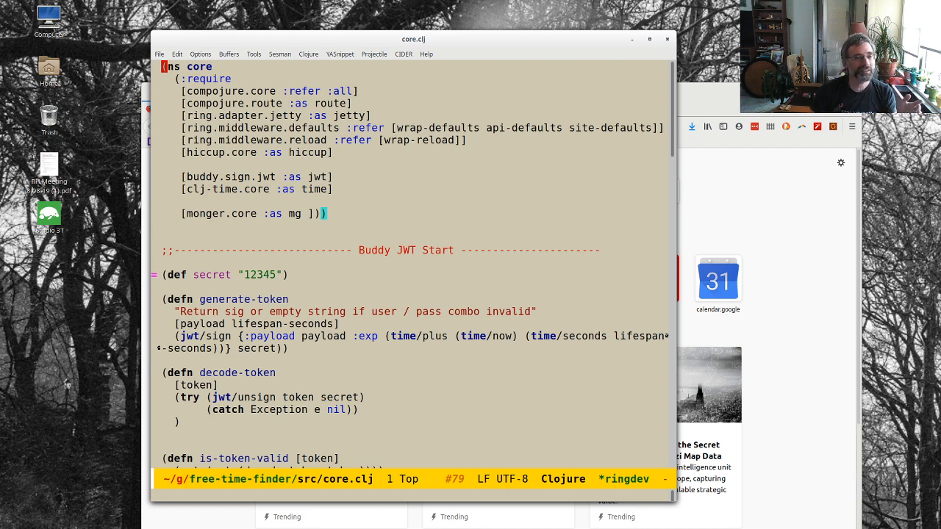
{"action": "left_click", "coordinate": [165, 360]}
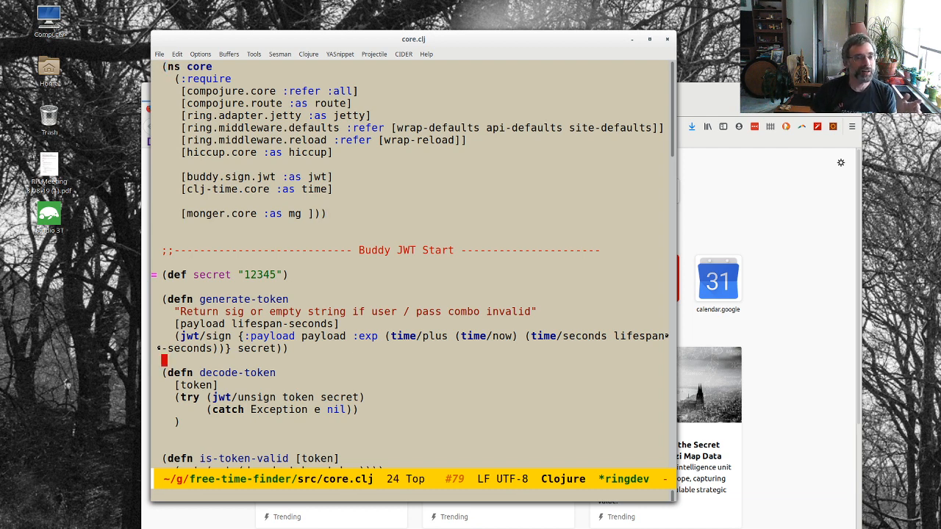
{"action": "scroll", "scroll_direction": "down", "scroll_amount": 3}
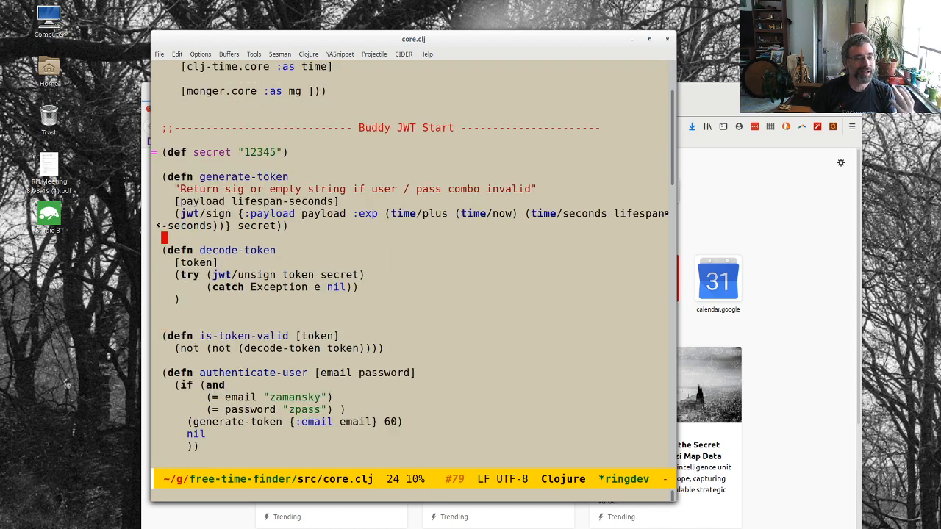
{"action": "scroll", "scroll_direction": "down", "scroll_amount": 3}
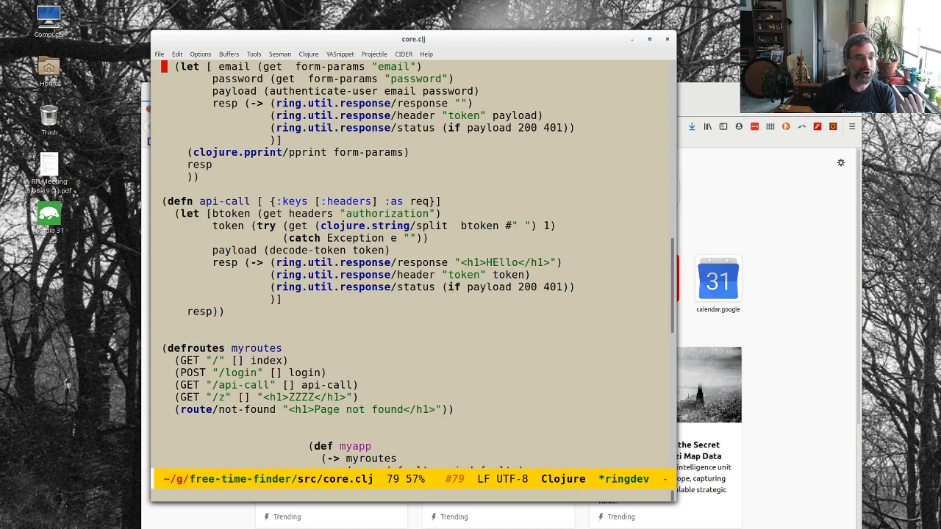
{"action": "scroll", "scroll_direction": "up", "scroll_amount": 3}
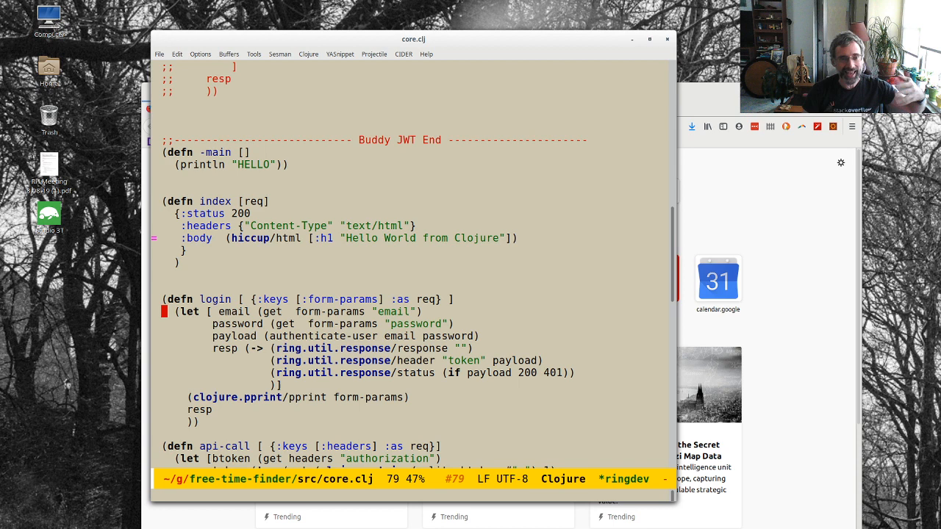
{"action": "scroll", "scroll_direction": "up", "scroll_amount": 3}
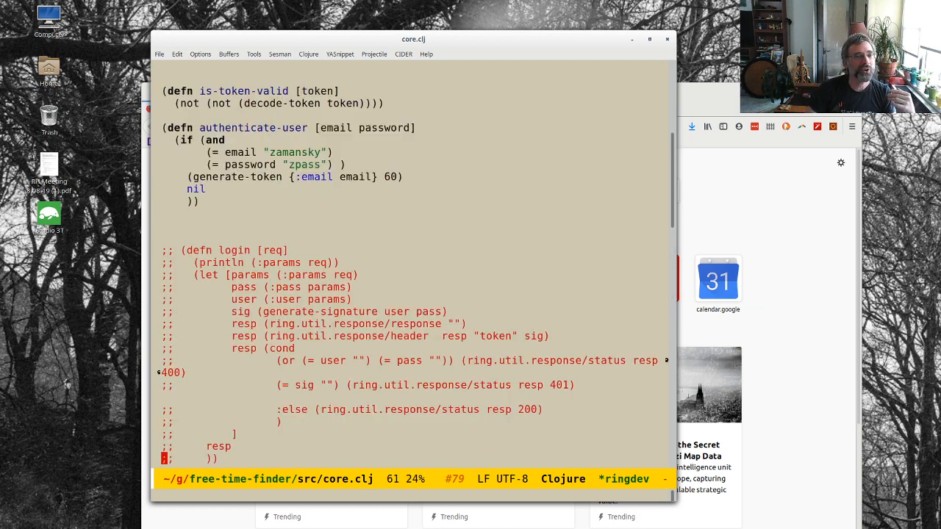
{"action": "scroll", "scroll_direction": "up", "scroll_amount": 3}
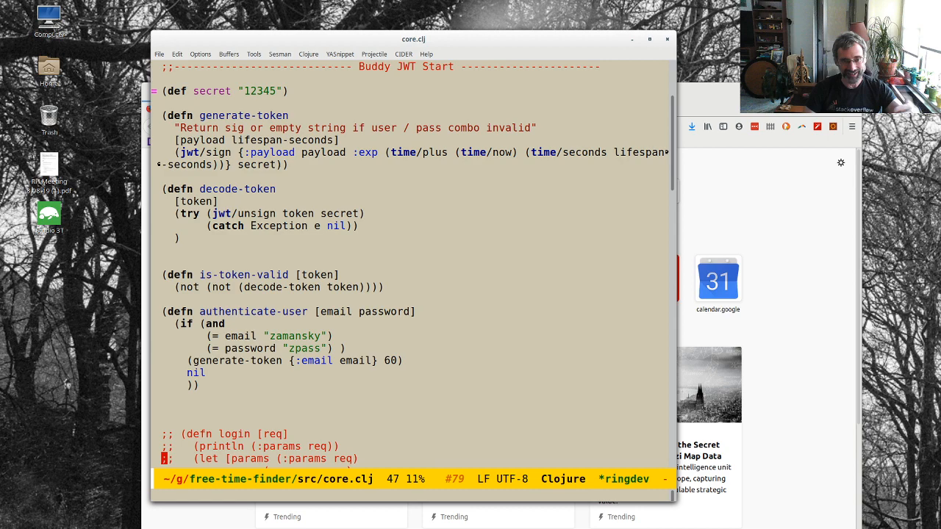
{"action": "scroll", "scroll_direction": "down", "scroll_amount": 3}
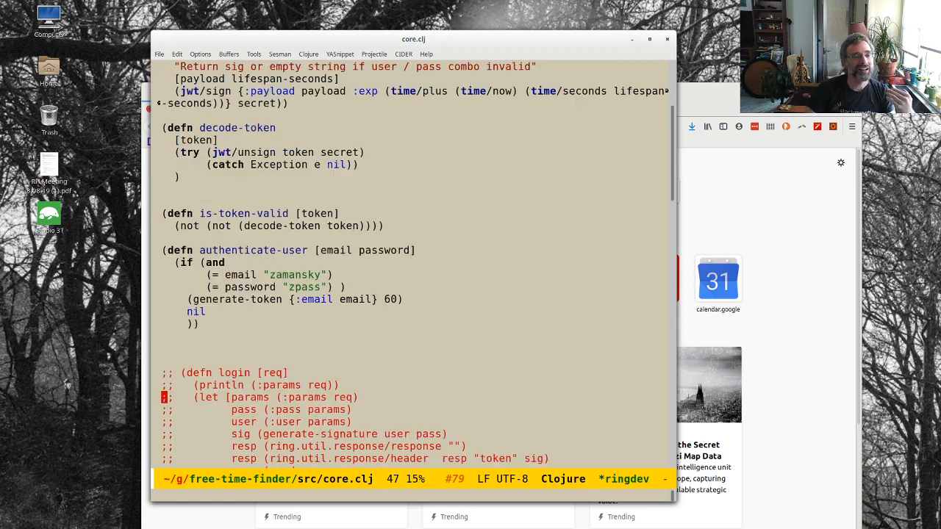
{"action": "scroll", "scroll_direction": "down", "scroll_amount": 3}
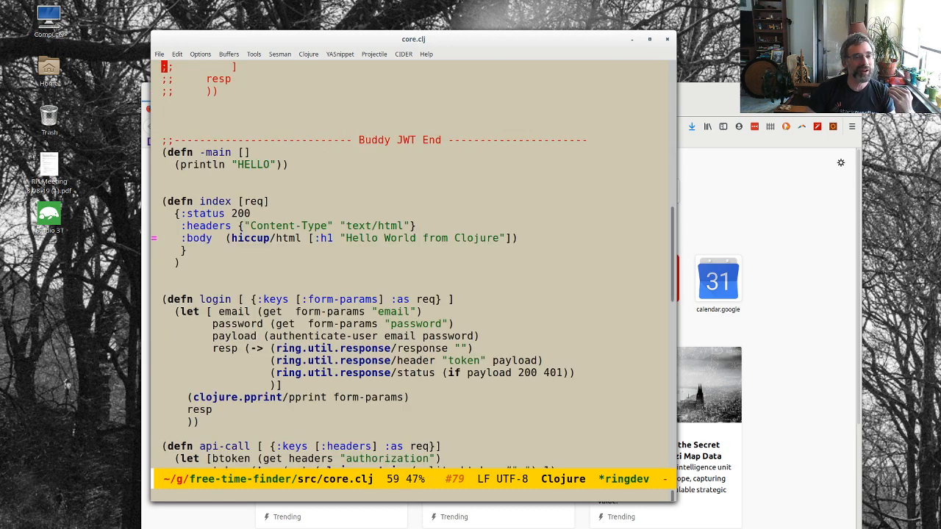
{"action": "scroll", "scroll_direction": "down", "scroll_amount": 3}
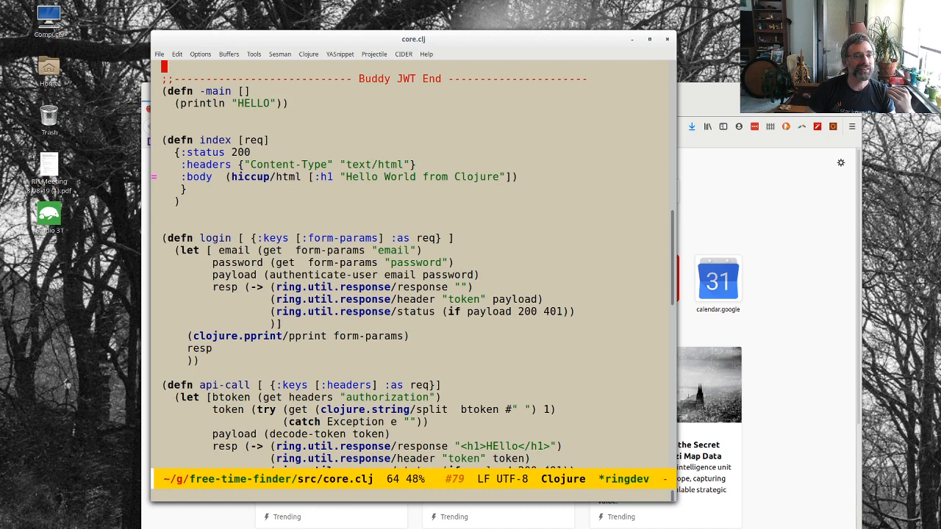
{"action": "scroll", "scroll_direction": "down", "scroll_amount": 3}
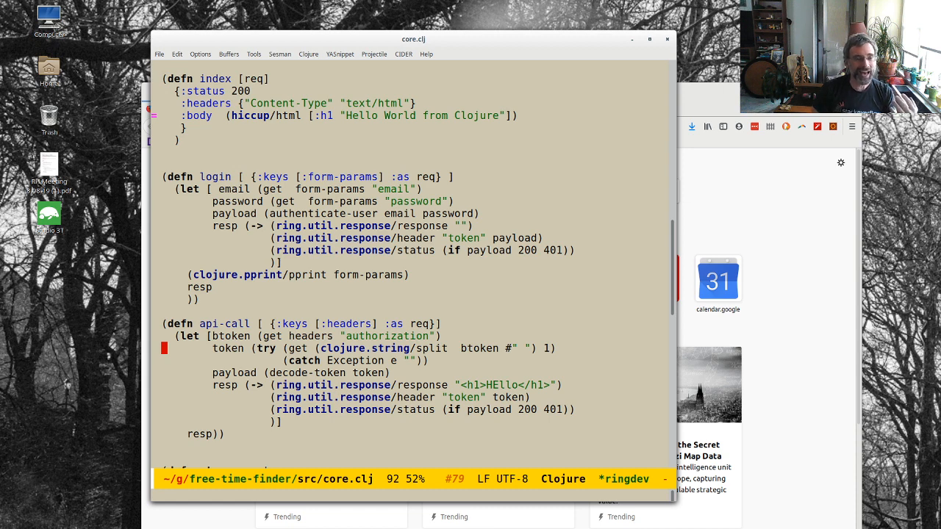
{"action": "key", "text": "Down"}
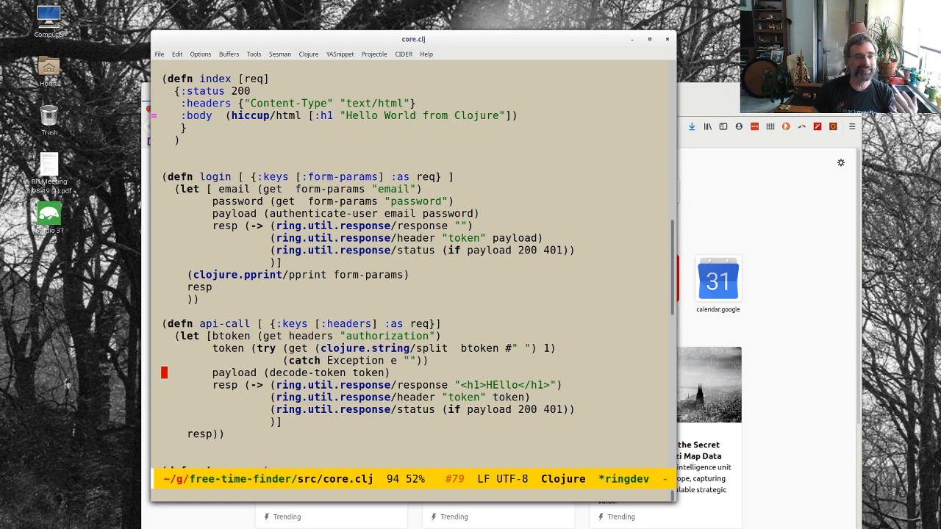
{"action": "left_click", "coordinate": [426, 385]}
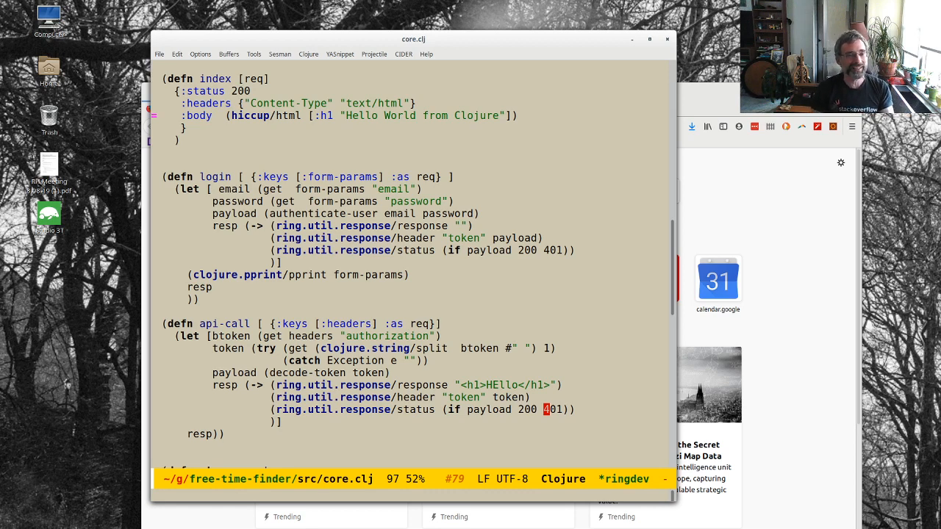
{"action": "scroll", "scroll_direction": "down", "scroll_amount": 3}
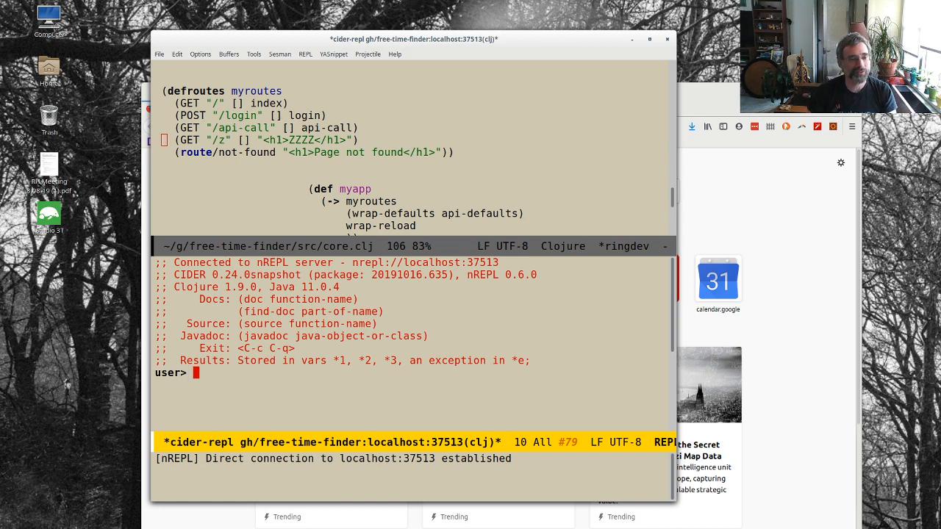
Evaluate (+ 2 3) in the CIDER REPL to get 5.
{"action": "type", "text": "(+ 2 3"}
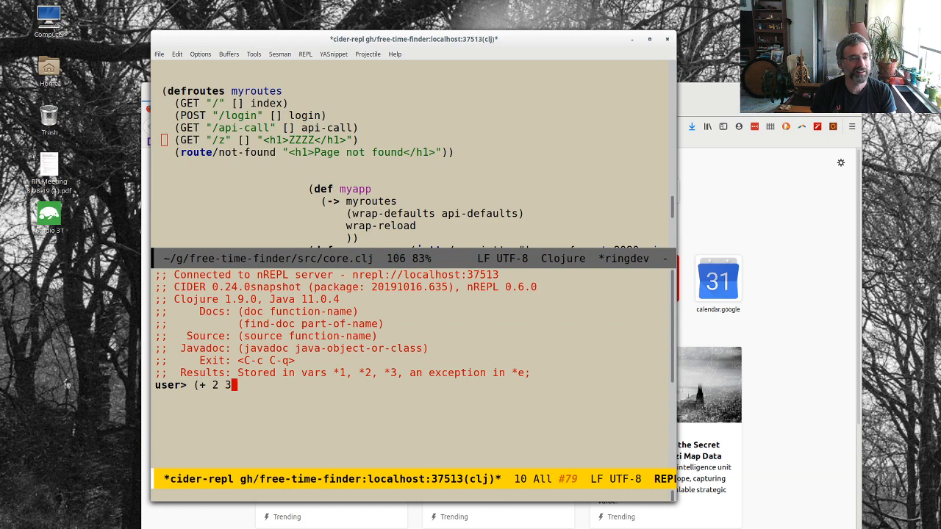
{"action": "key", "text": "Return"}
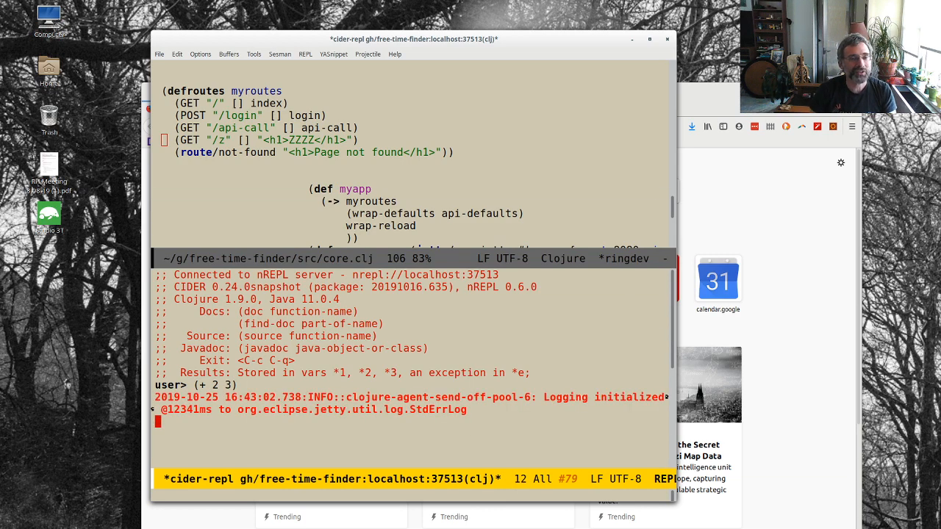
{"action": "key", "text": "Return"}
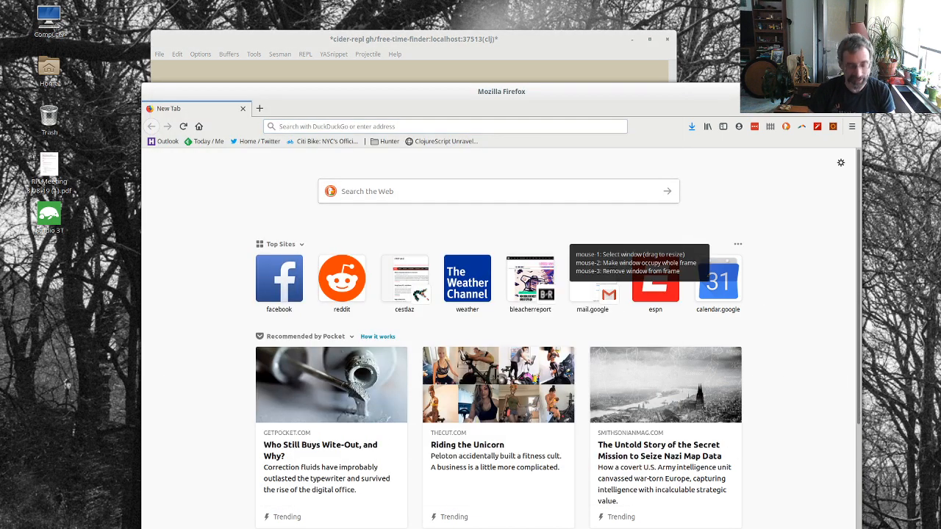
{"action": "type", "text": "localhost:98"}
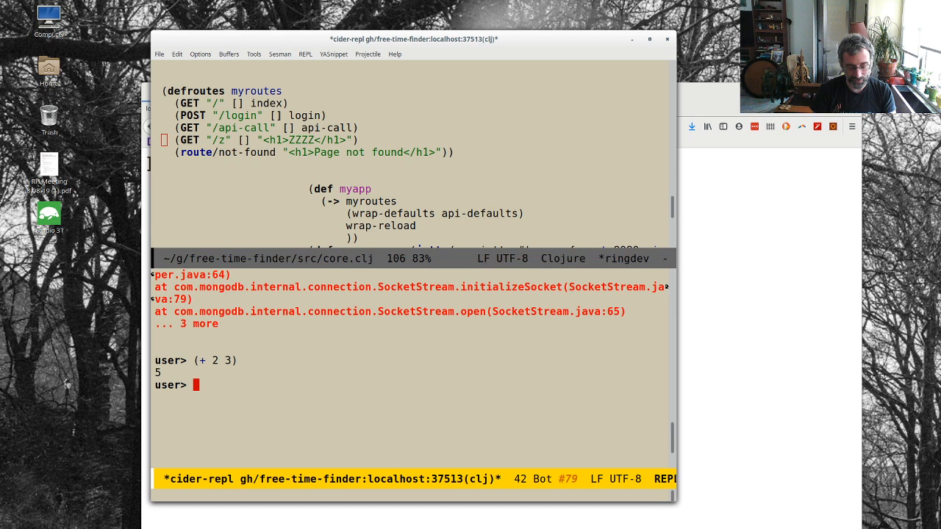
Evaluate (print "HELLO") and set the REPL namespace to core.
{"action": "type", "text": "(print \"HELLO\")"}
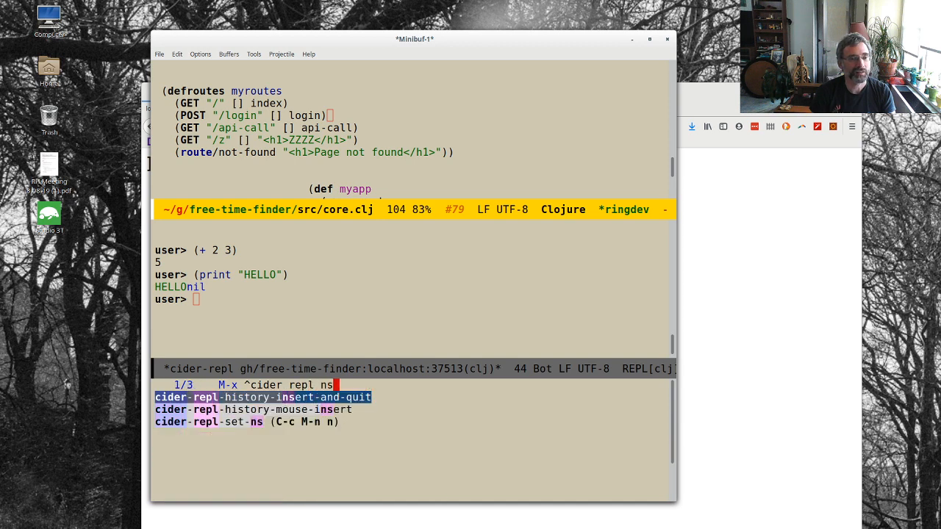
{"action": "key", "text": "Return"}
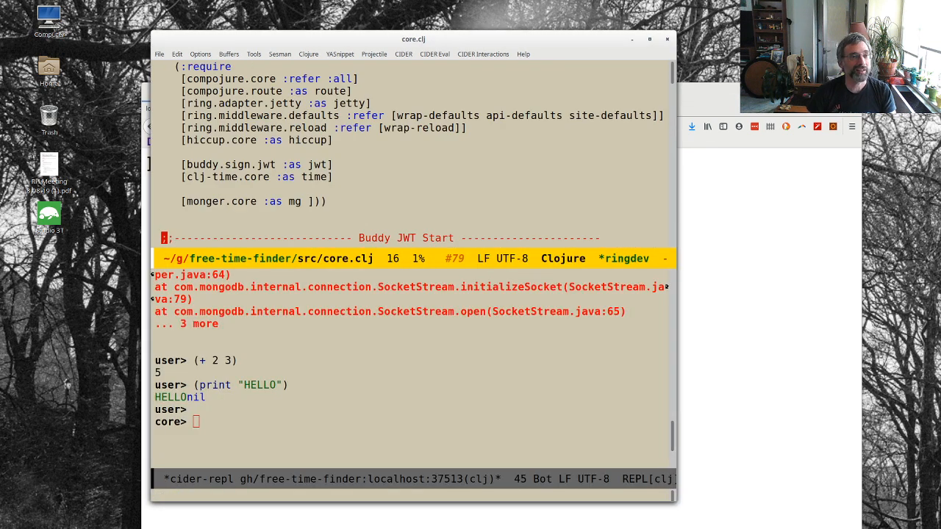
{"action": "scroll", "scroll_direction": "down", "scroll_amount": 3}
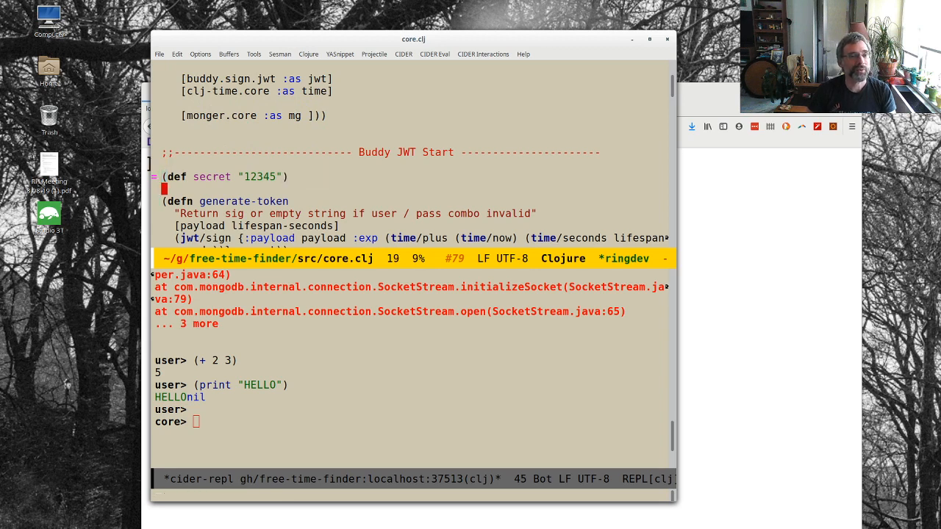
{"action": "type", "text": "(+ 2 3)"}
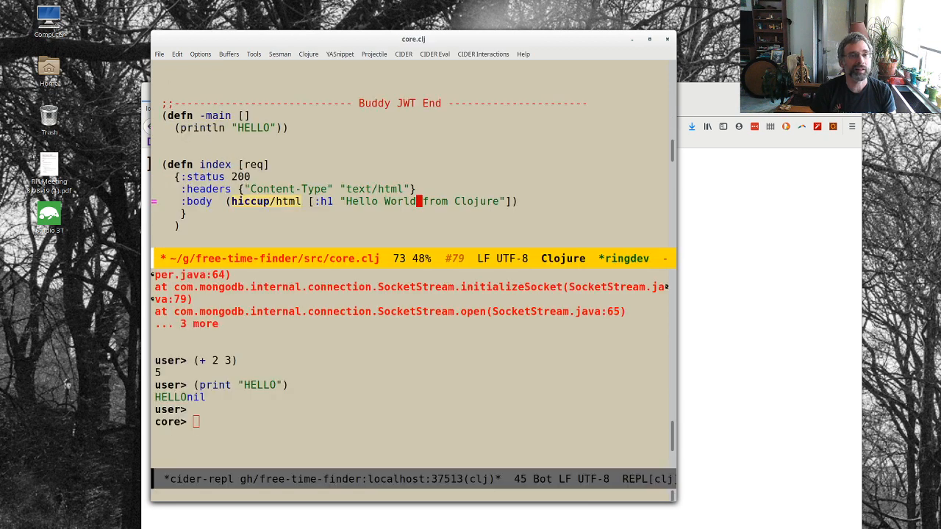
{"action": "mouse_move", "coordinate": [469, 202]}
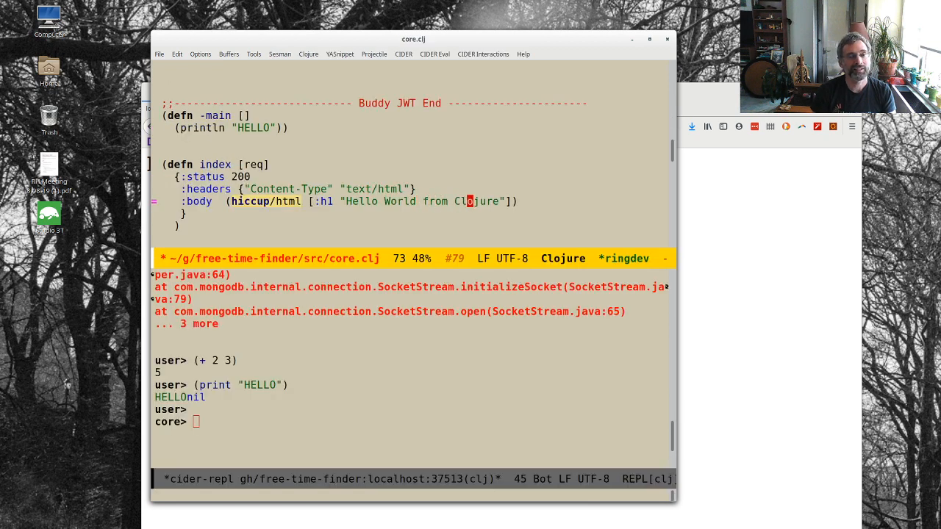
Add 'and using emacs' to the index :h1 heading, then remove it again and save.
{"action": "type", "text": "and using em"}
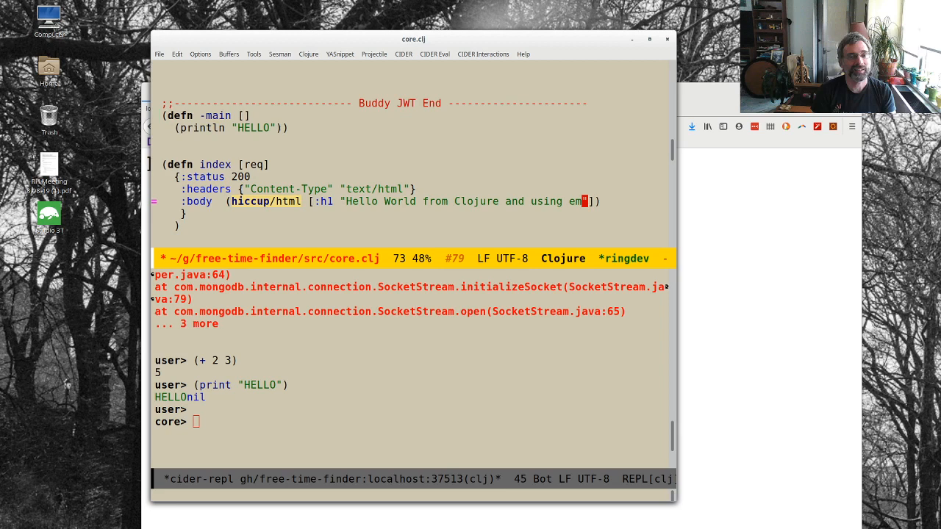
{"action": "type", "text": "acs"}
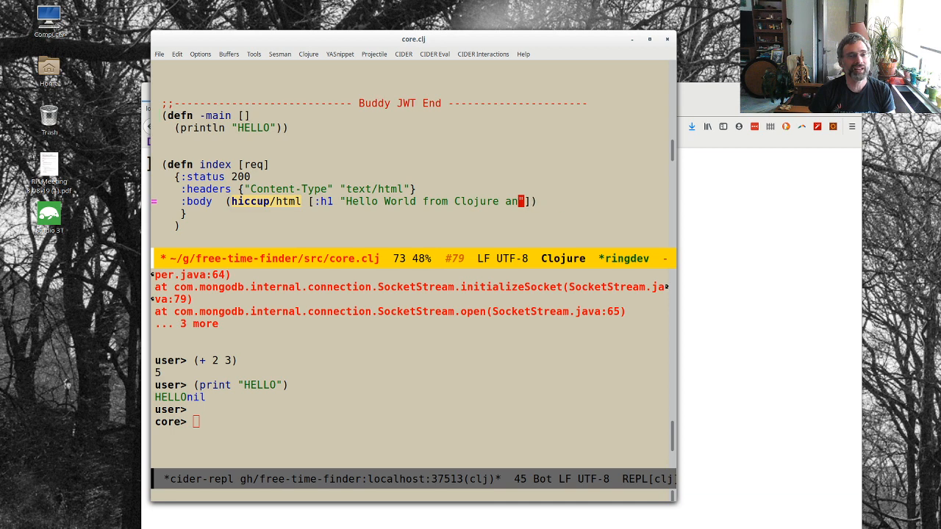
{"action": "key", "text": "ctrl+s"}
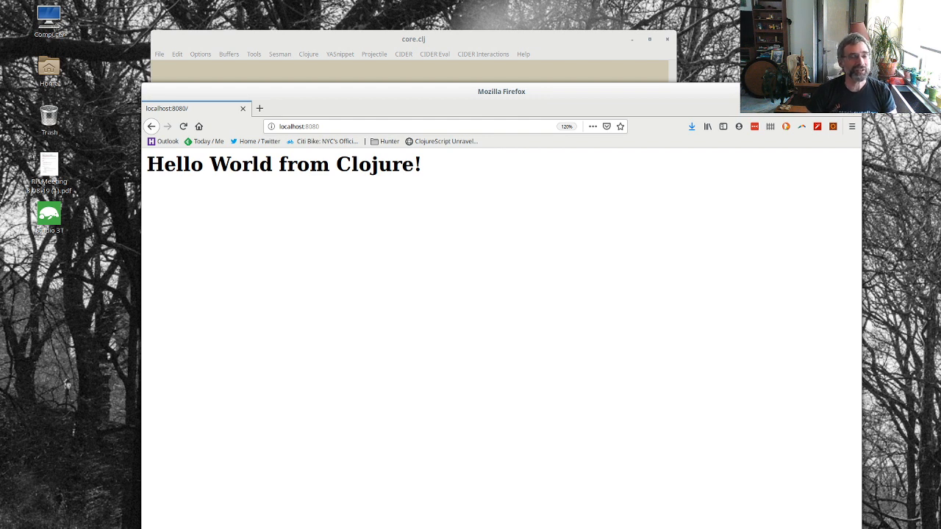
Open the RESTClient extension in a new Firefox tab.
{"action": "left_click", "coordinate": [411, 127]}
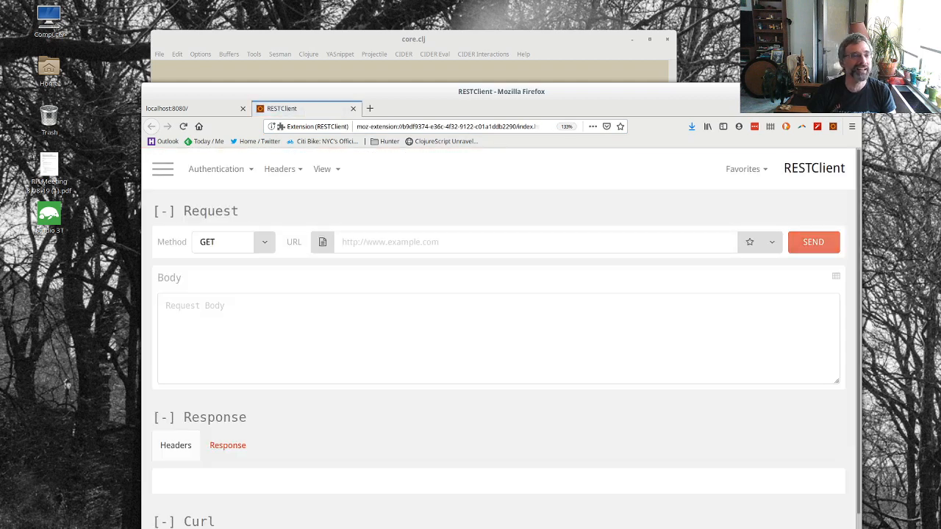
{"action": "left_click", "coordinate": [535, 241]}
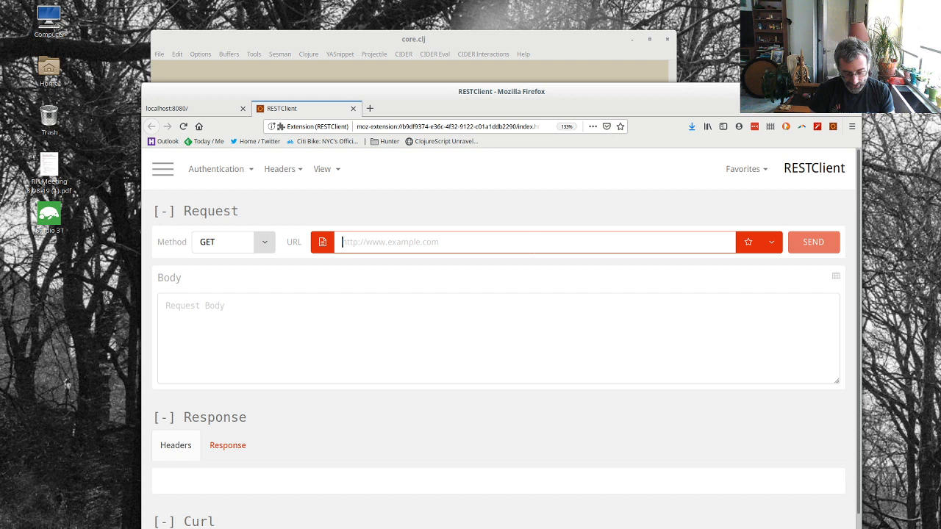
{"action": "type", "text": "http://"}
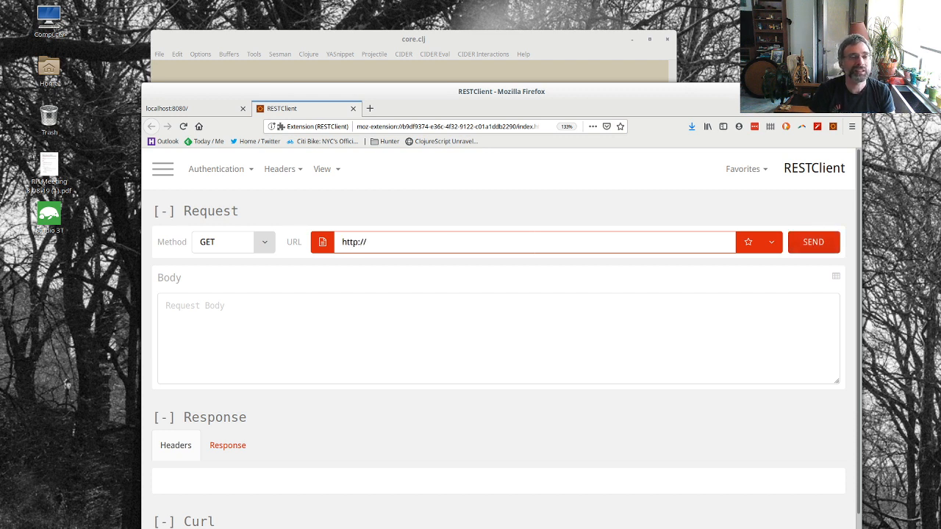
{"action": "type", "text": "localhost:8080"}
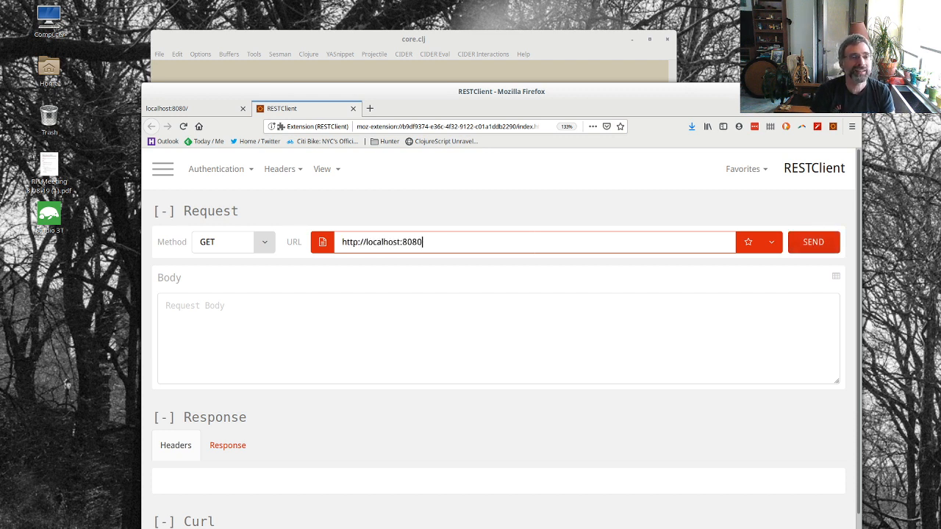
{"action": "left_click", "coordinate": [814, 241]}
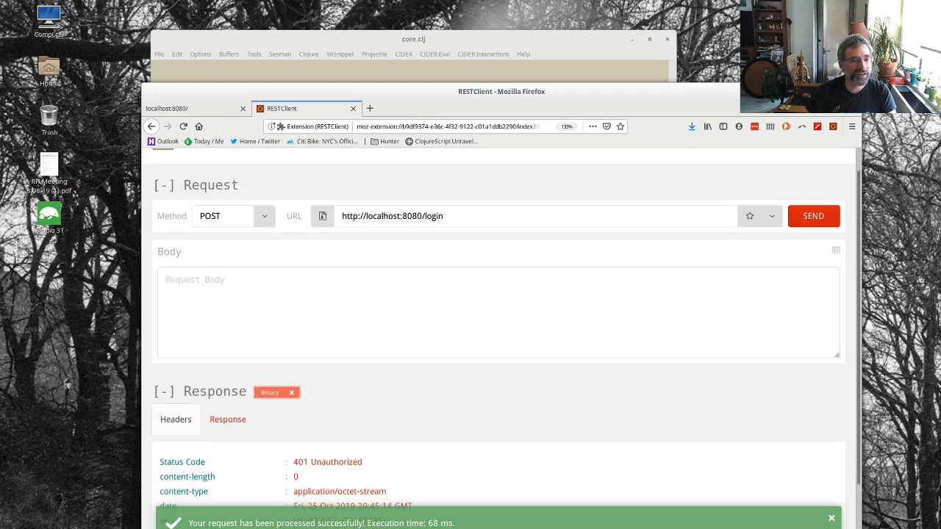
{"action": "scroll", "scroll_direction": "down", "scroll_amount": 3}
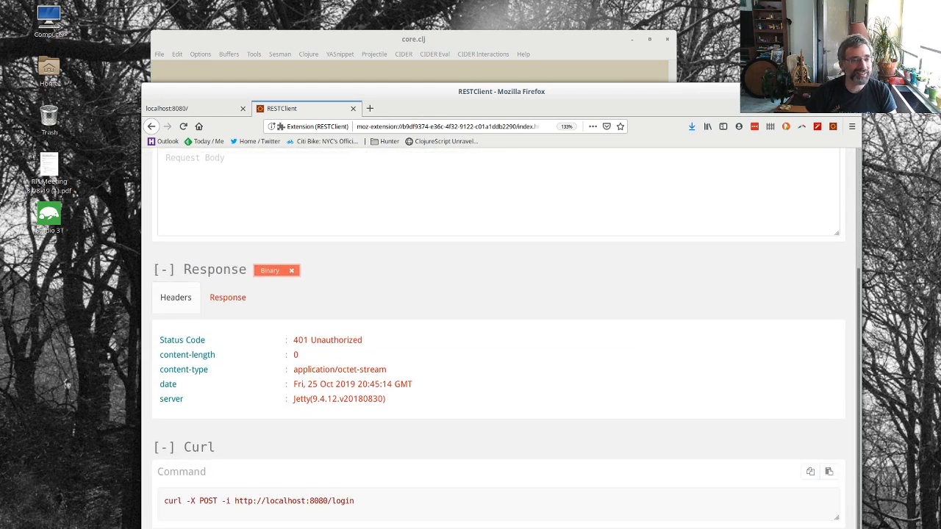
{"action": "scroll", "scroll_direction": "up", "scroll_amount": 3}
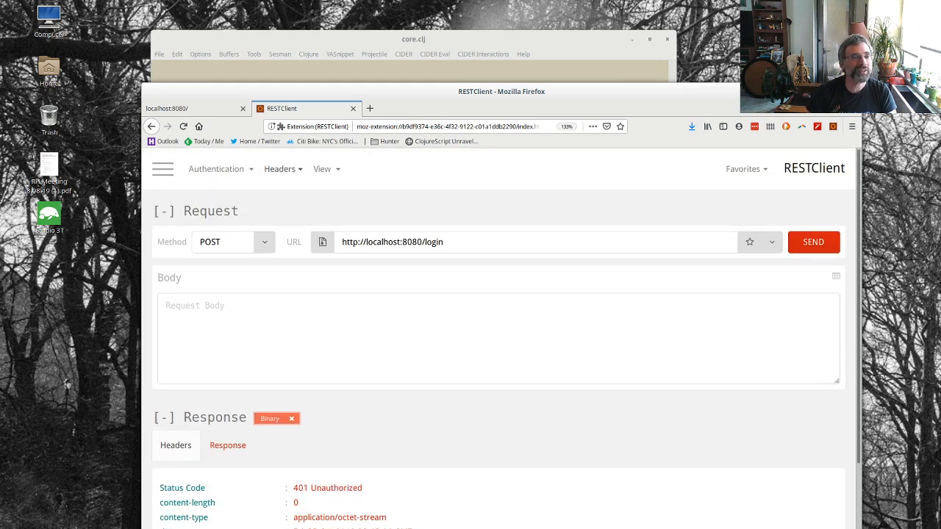
{"action": "left_click", "coordinate": [282, 167]}
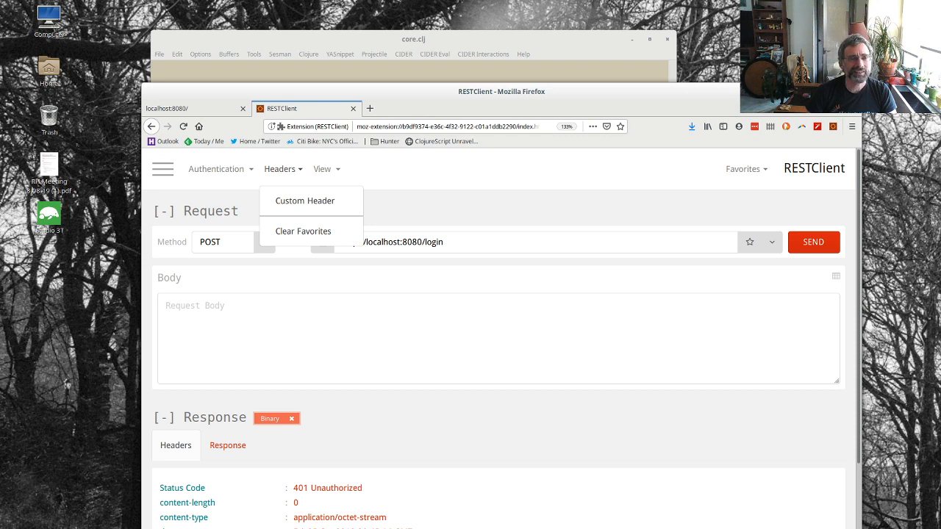
{"action": "mouse_move", "coordinate": [304, 200]}
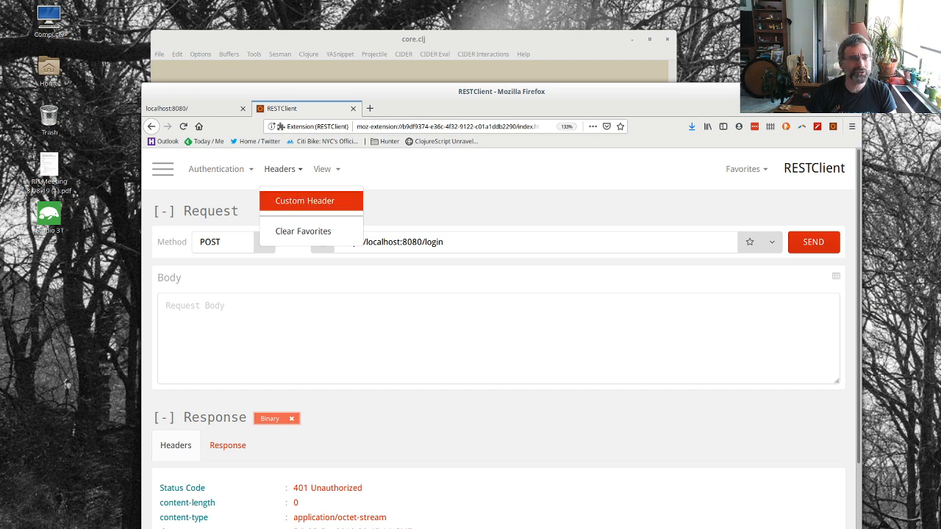
{"action": "left_click", "coordinate": [216, 169]}
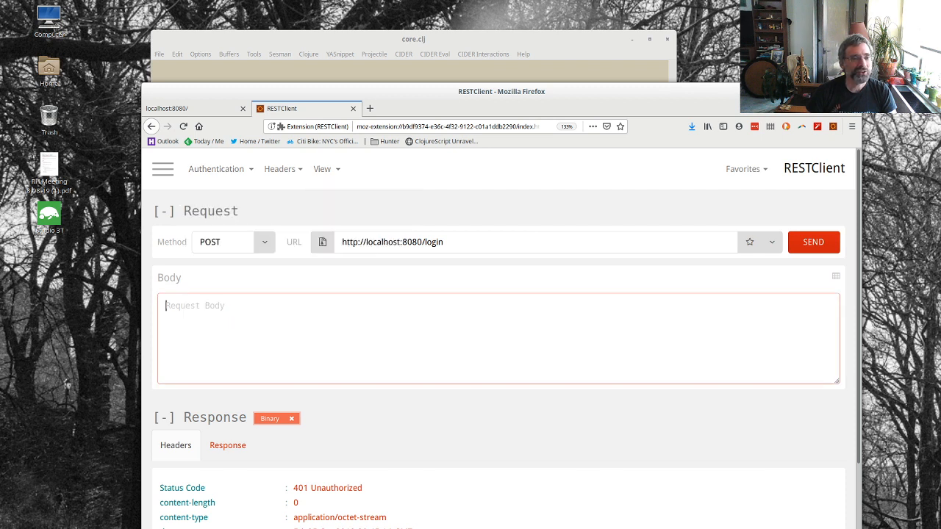
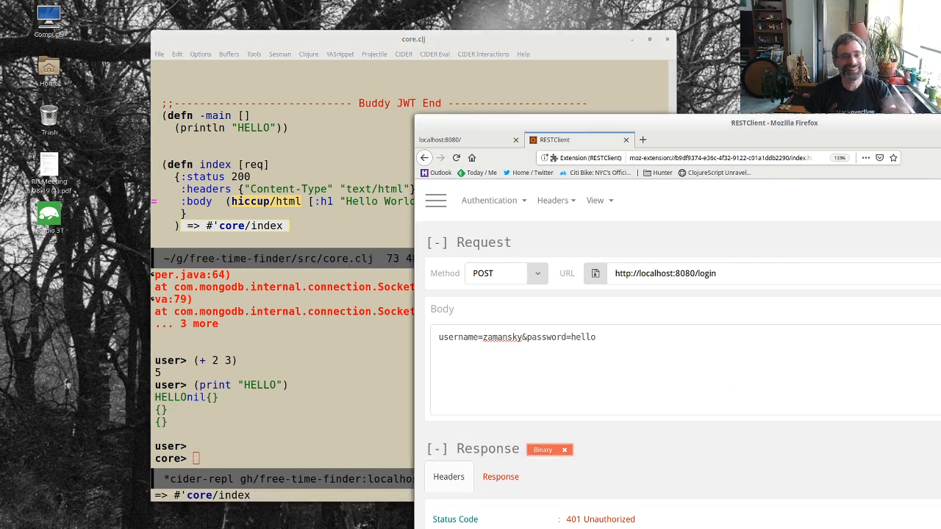
{"action": "left_click", "coordinate": [435, 200]}
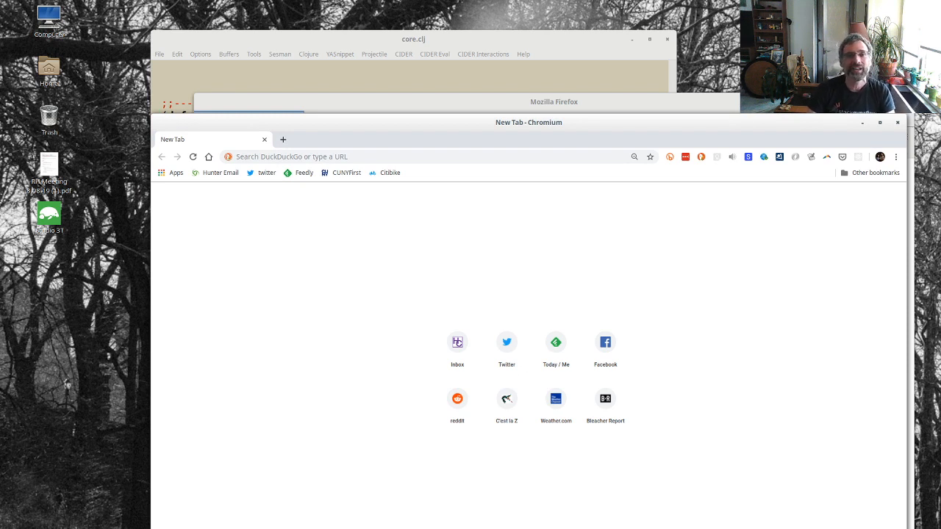
{"action": "mouse_move", "coordinate": [795, 156]}
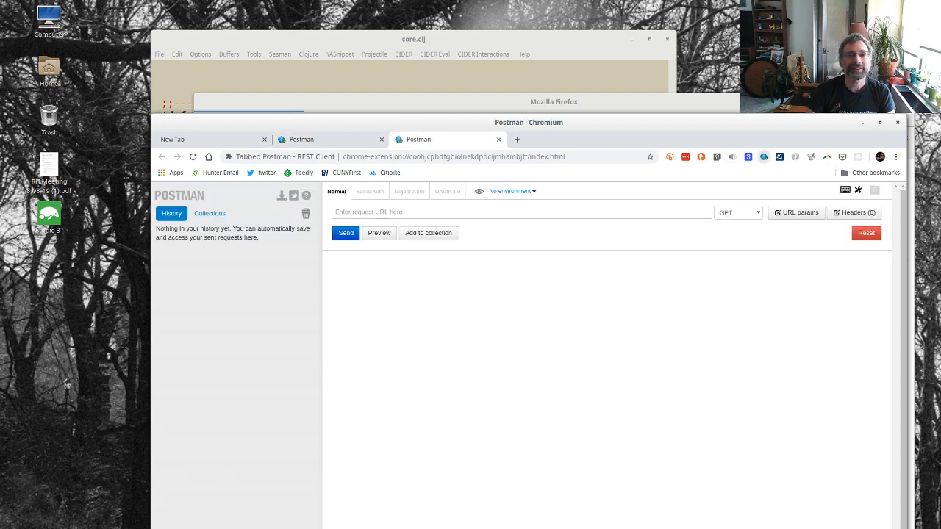
{"action": "left_click", "coordinate": [518, 138]}
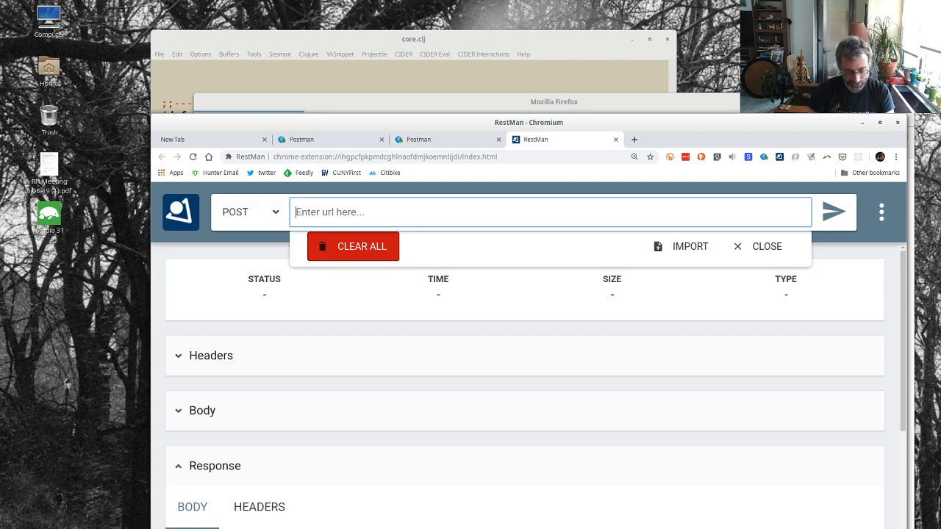
{"action": "type", "text": "http://localh"}
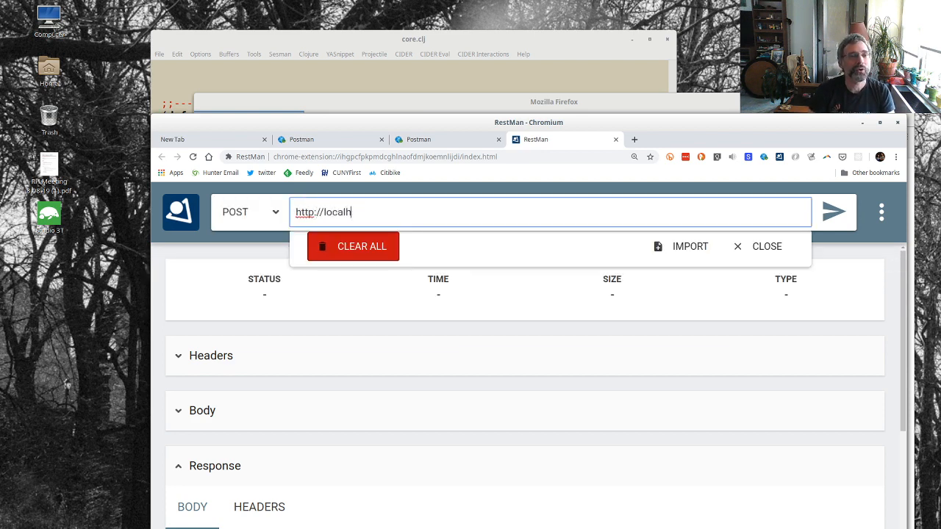
{"action": "type", "text": "ost:8080/"}
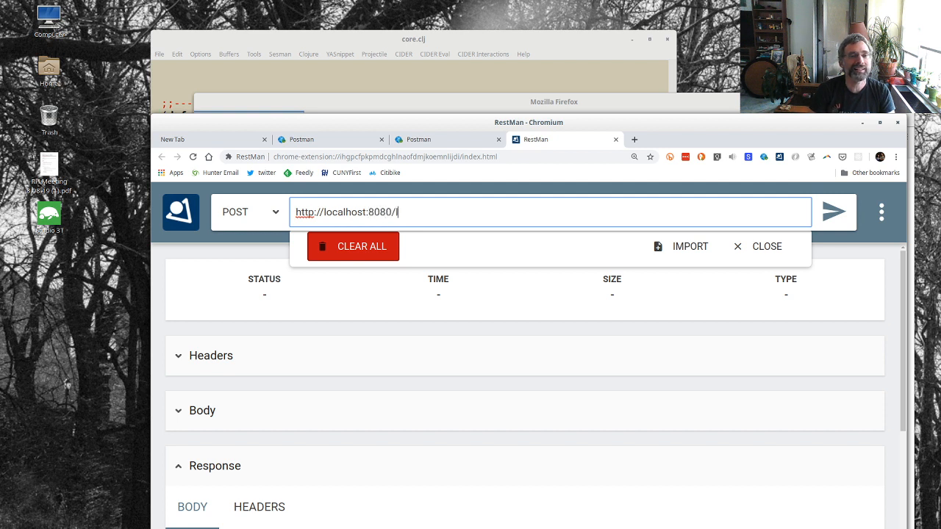
{"action": "type", "text": "login"}
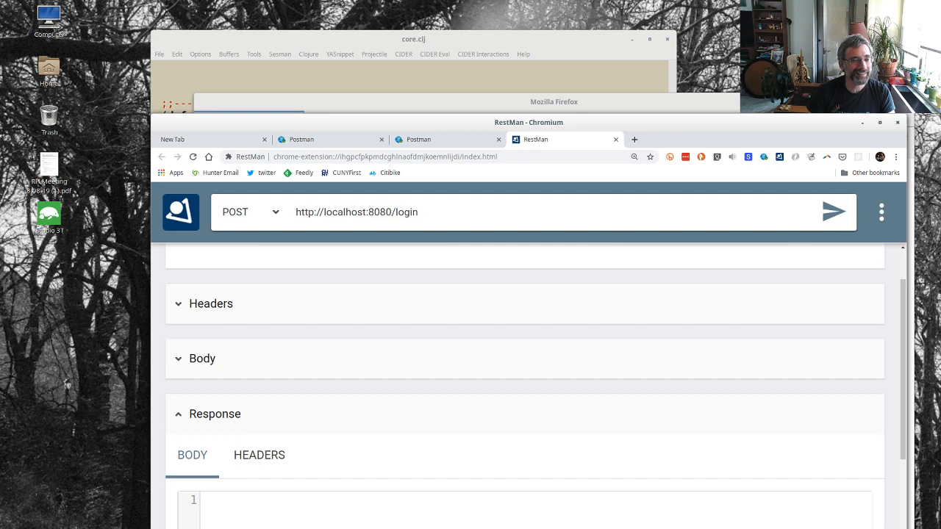
{"action": "left_click", "coordinate": [211, 303]}
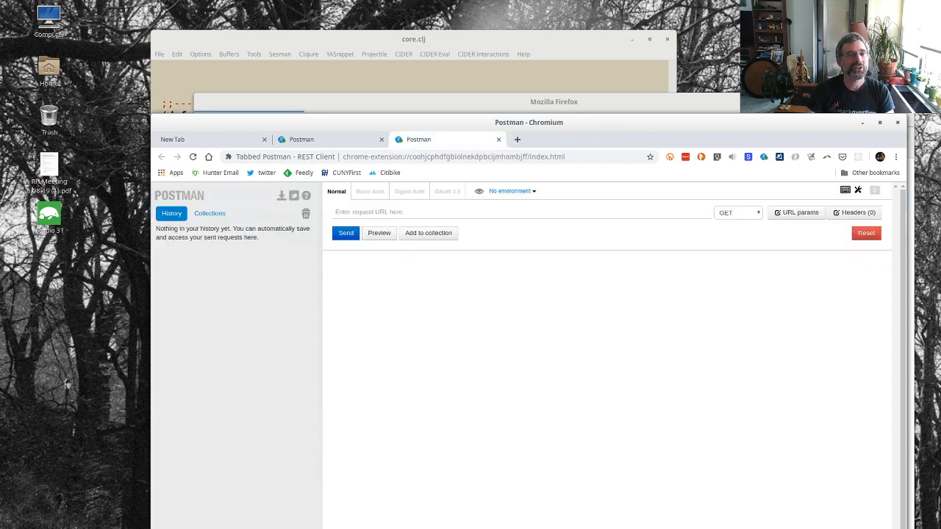
{"action": "left_click", "coordinate": [553, 101]}
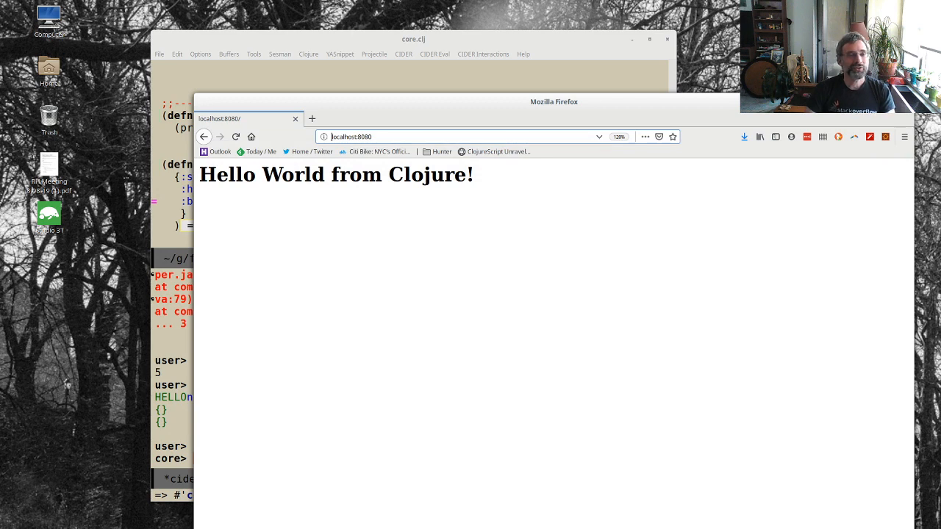
Jump to the Restclient section of the Emacs README.org config and start a new test file.
{"action": "left_click", "coordinate": [312, 118]}
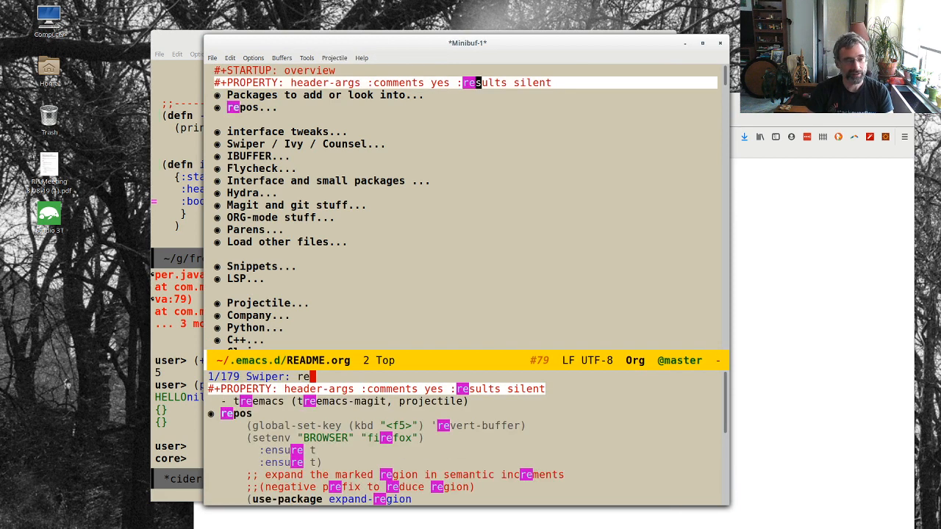
{"action": "key", "text": "Return"}
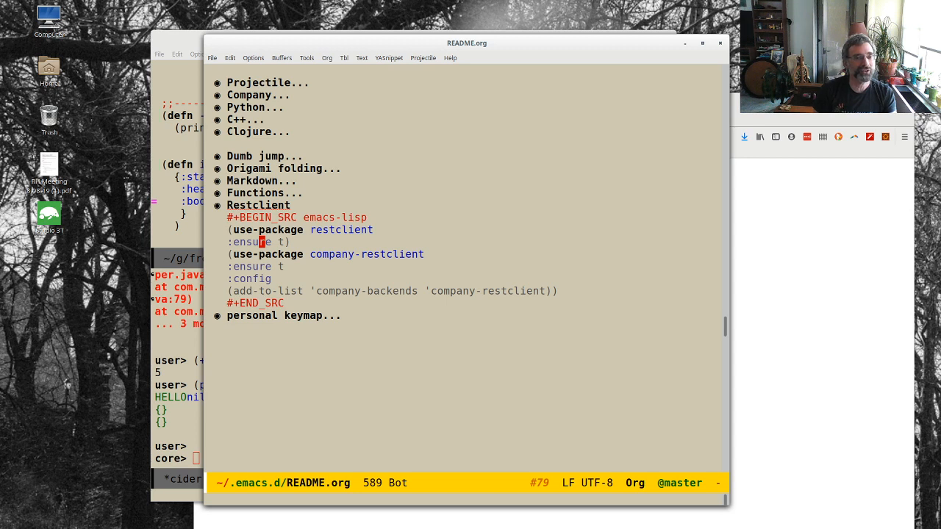
{"action": "key", "text": "down"}
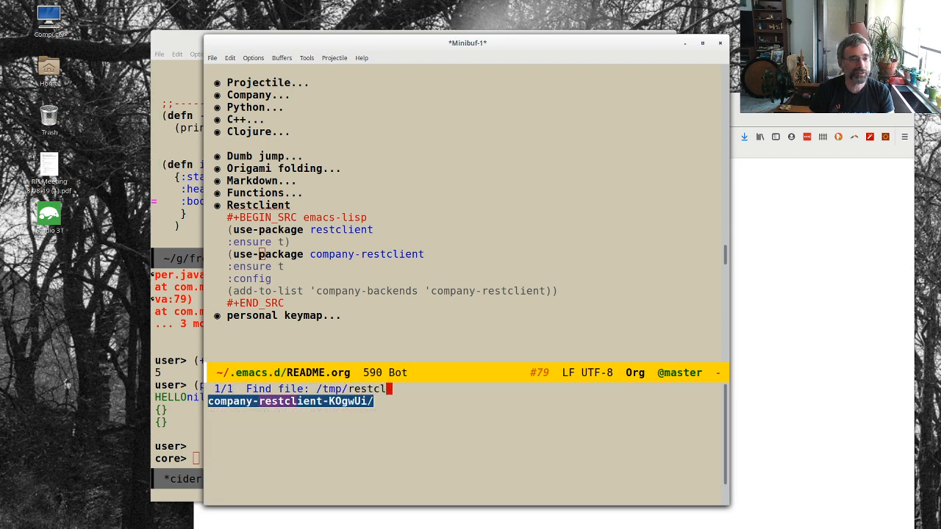
{"action": "key", "text": "Return"}
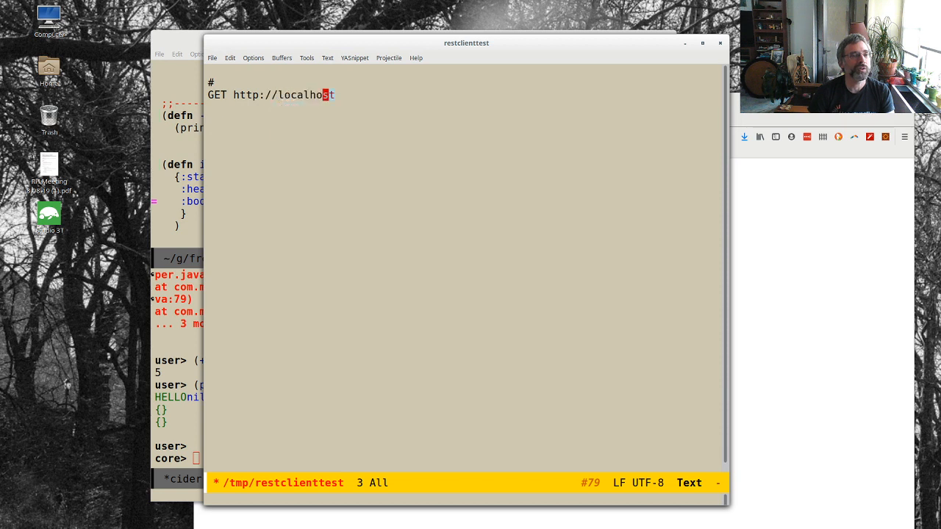
{"action": "type", "text": ":8080"}
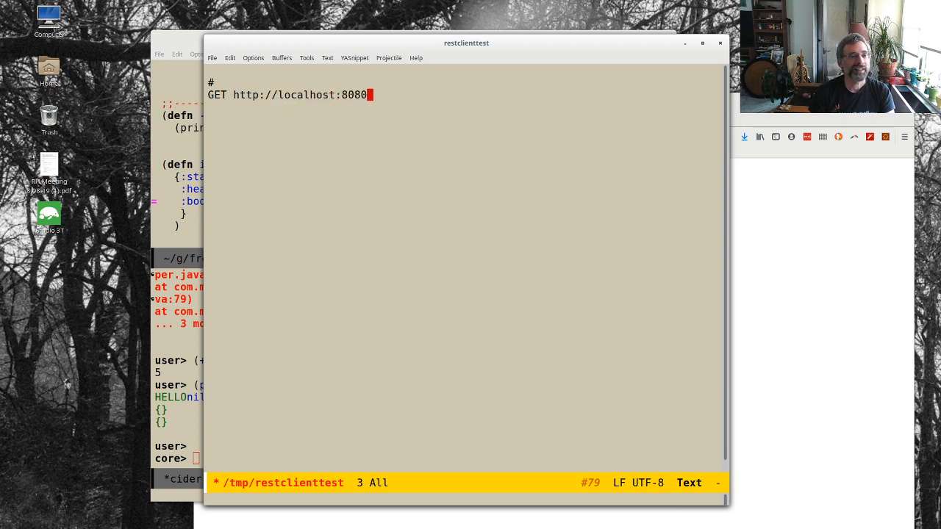
{"action": "key", "text": "C-c C-c"}
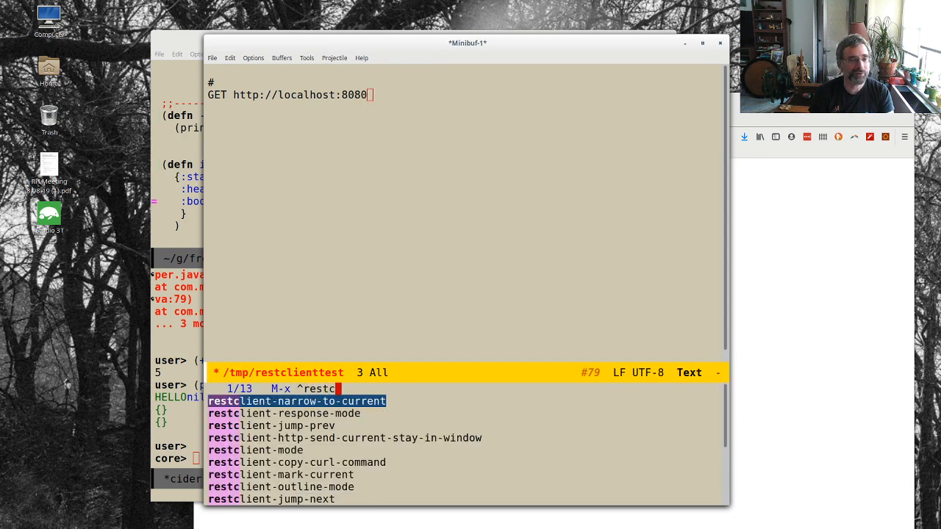
{"action": "key", "text": "Return"}
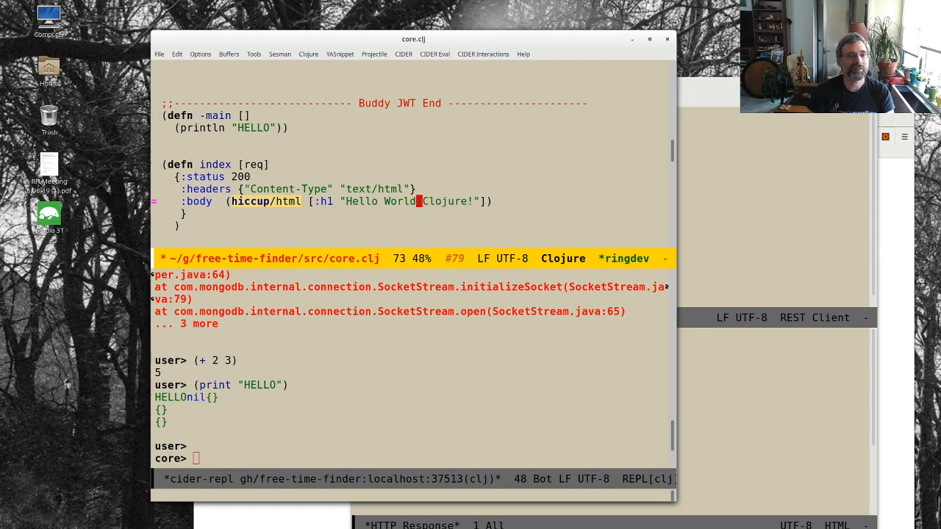
{"action": "key", "text": "ctrl+s"}
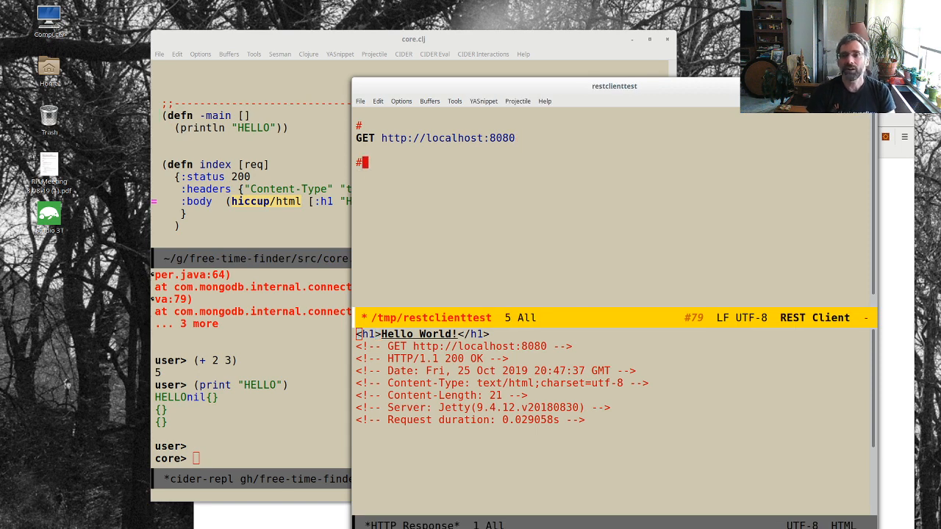
{"action": "key", "text": "Return"}
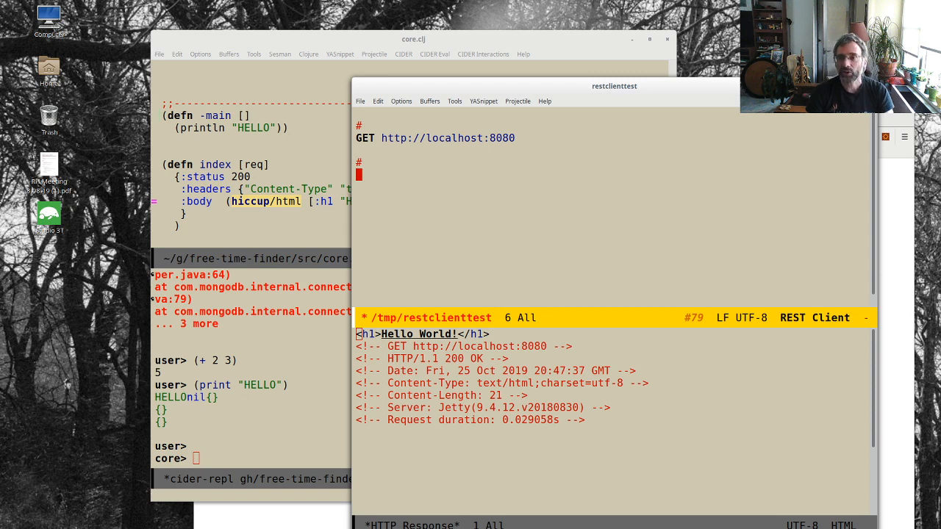
{"action": "type", "text": "POST http://"}
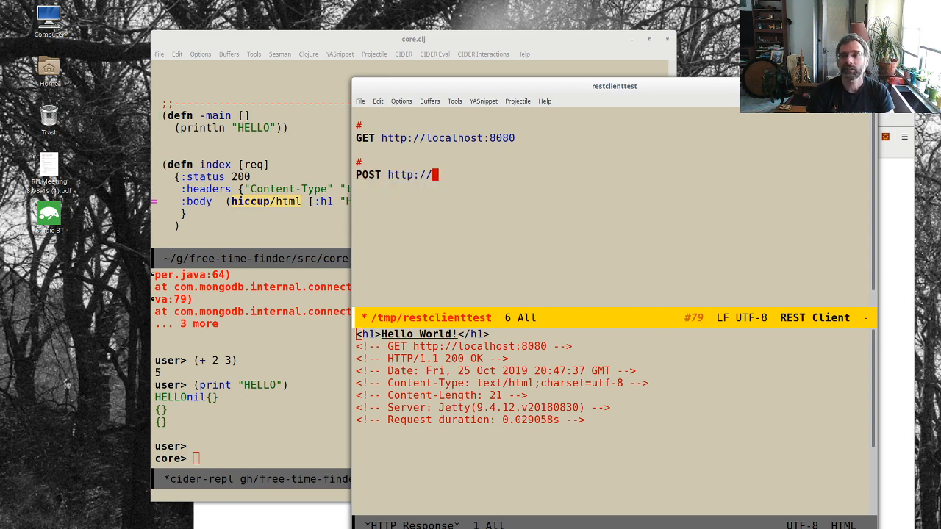
{"action": "type", "text": "localhost:8080/logi"}
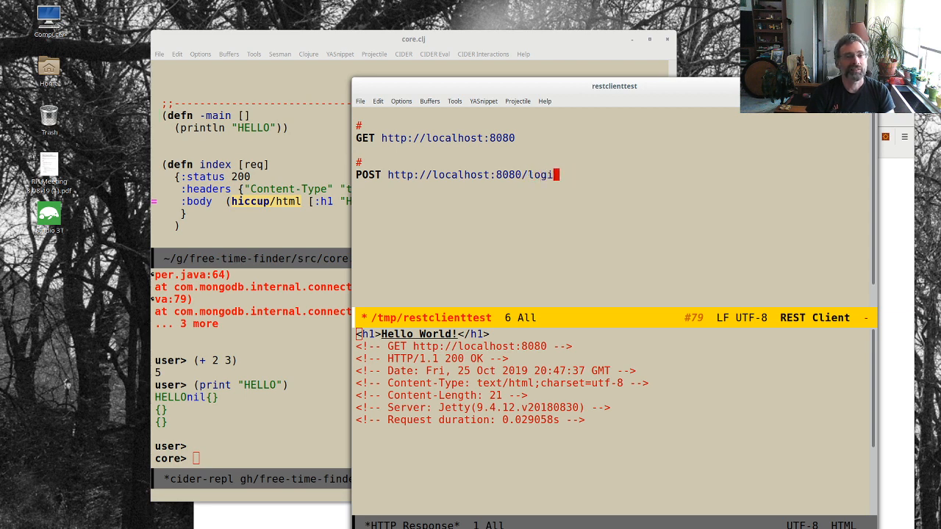
{"action": "type", "text": "n"}
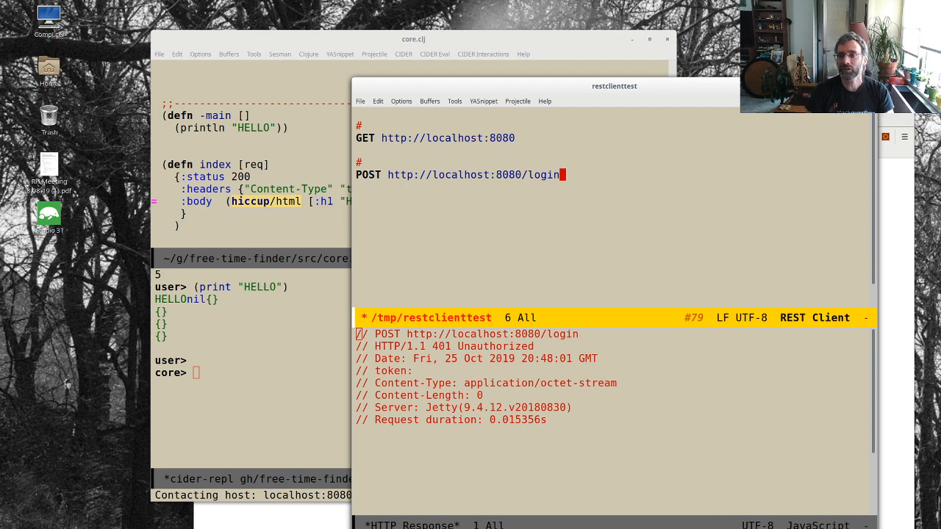
{"action": "type", "text": "Cibt"}
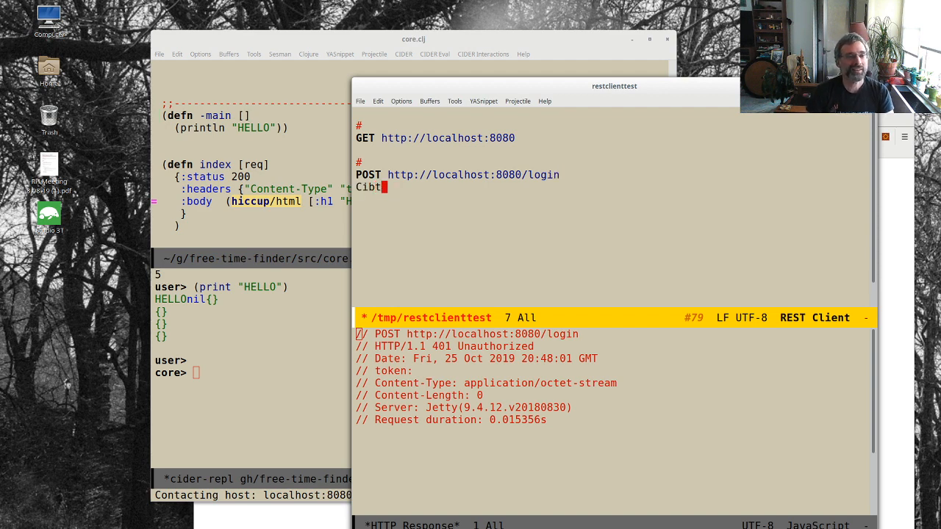
{"action": "type", "text": "Conten-T"}
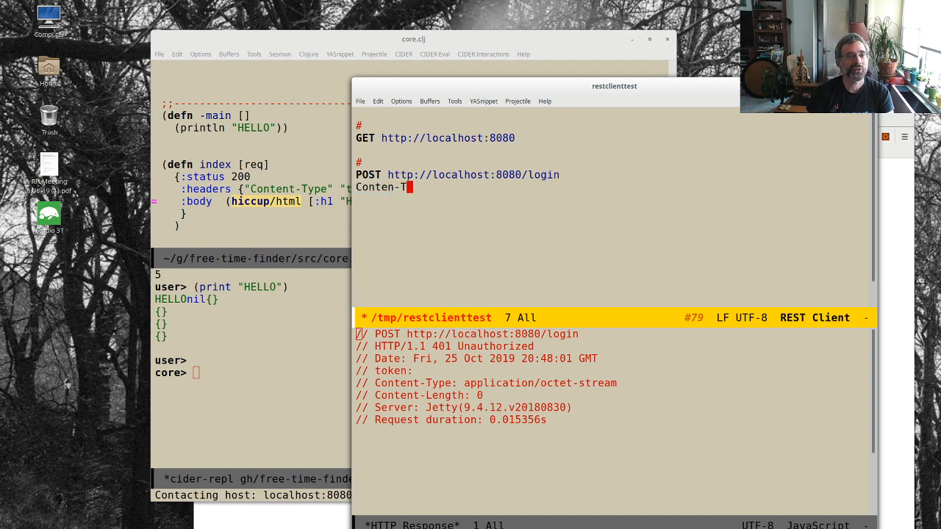
{"action": "key", "text": "BackSpace"}
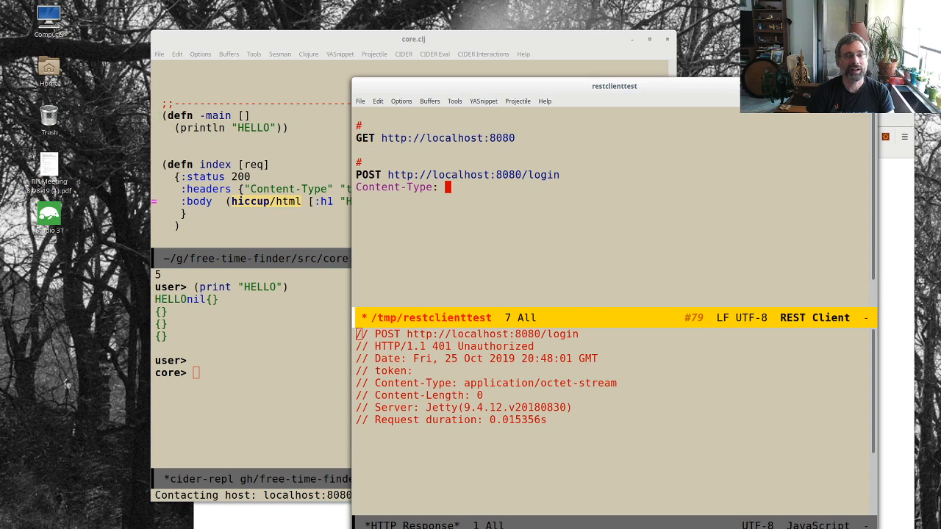
{"action": "type", "text": "application/"}
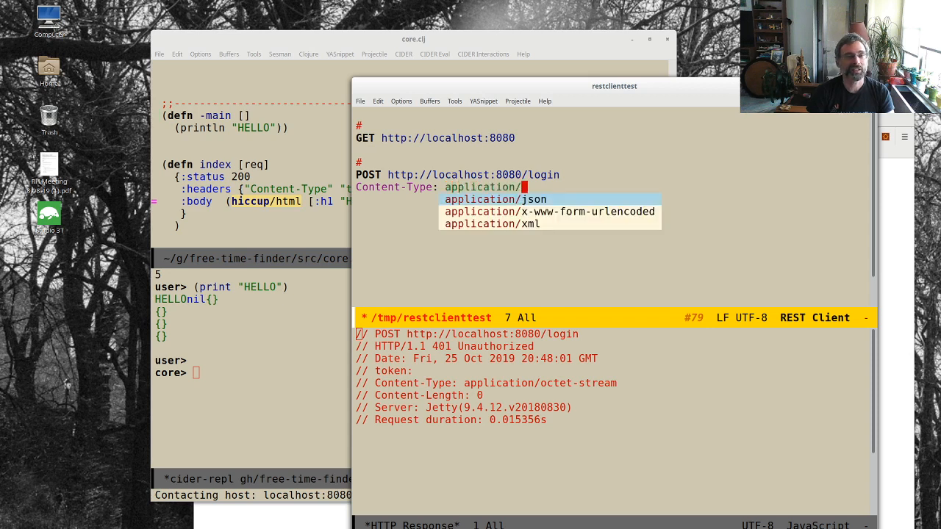
{"action": "left_click", "coordinate": [548, 212]}
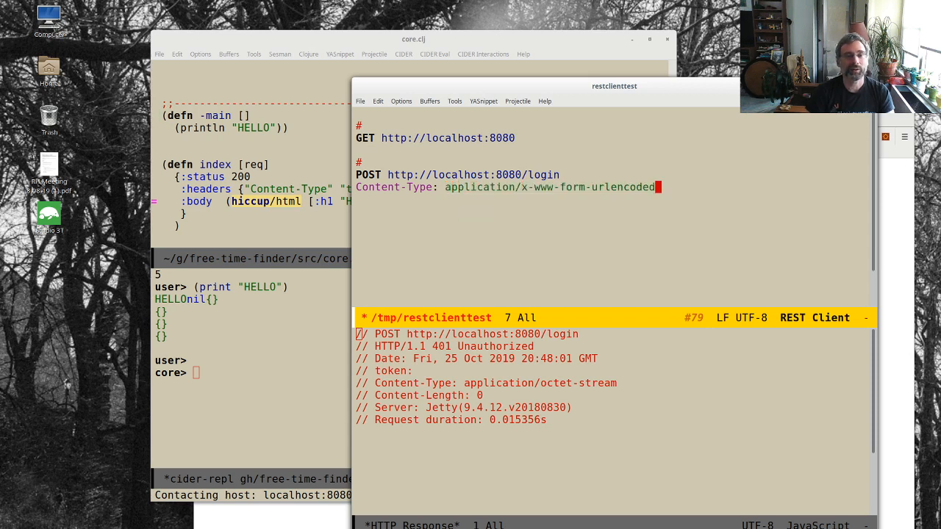
Give the login request an email=zamansky and password=hello form body so it returns 200 OK with a token.
{"action": "key", "text": "Return"}
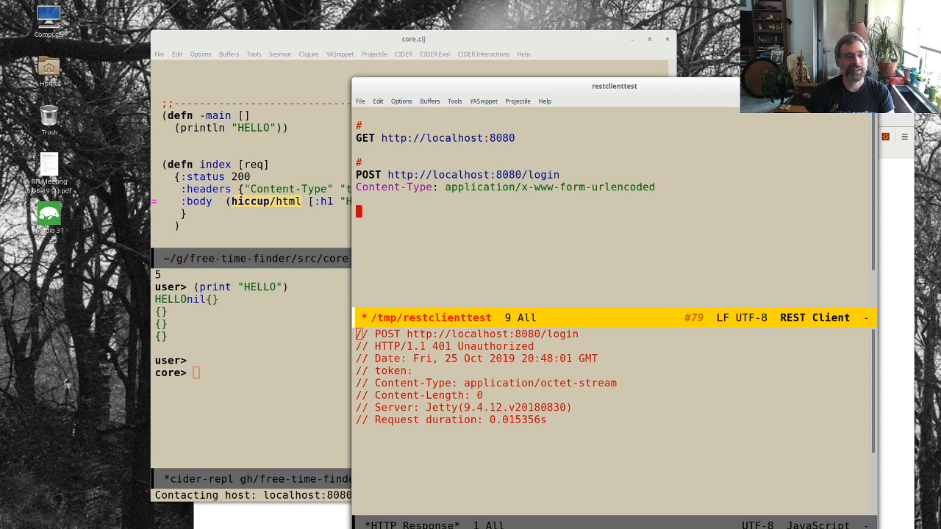
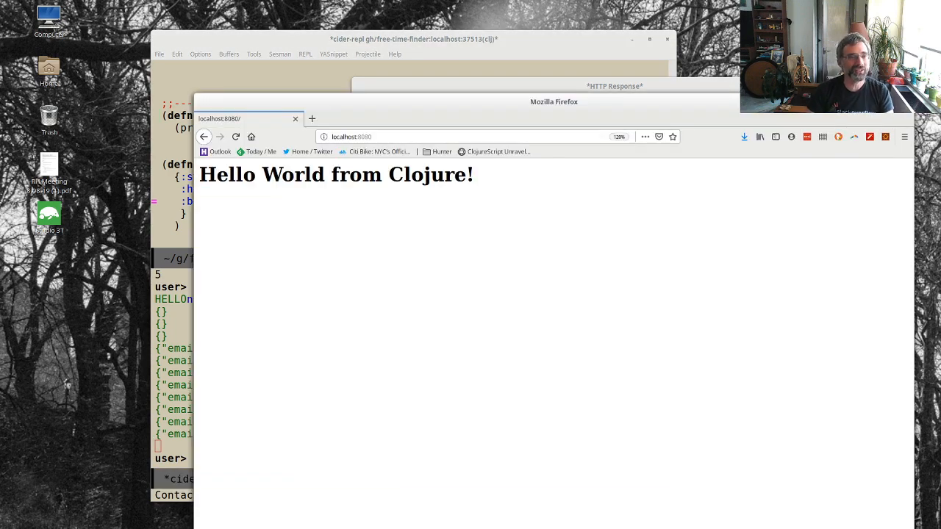
Search for emacs restclient and read the restclient.el GitHub readme down to its In-buffer variables section.
{"action": "type", "text": "emacs restclient"}
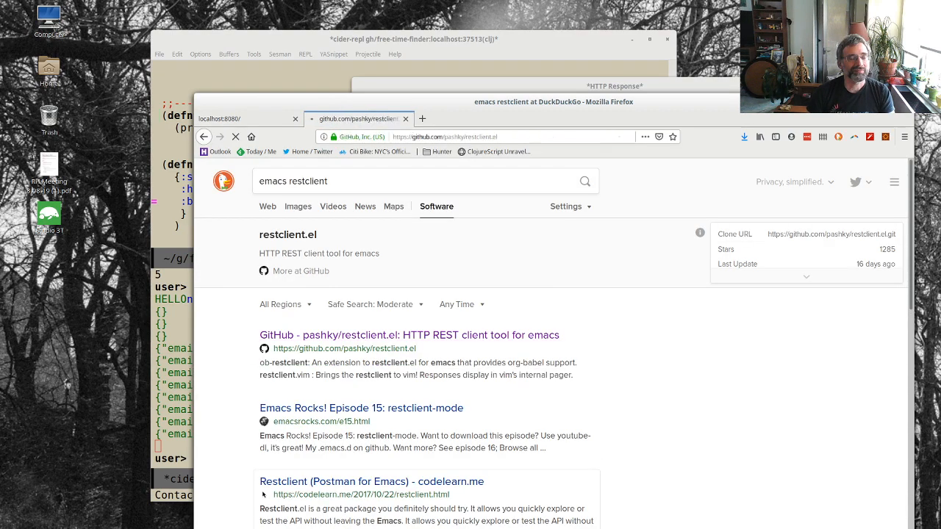
{"action": "left_click", "coordinate": [409, 335]}
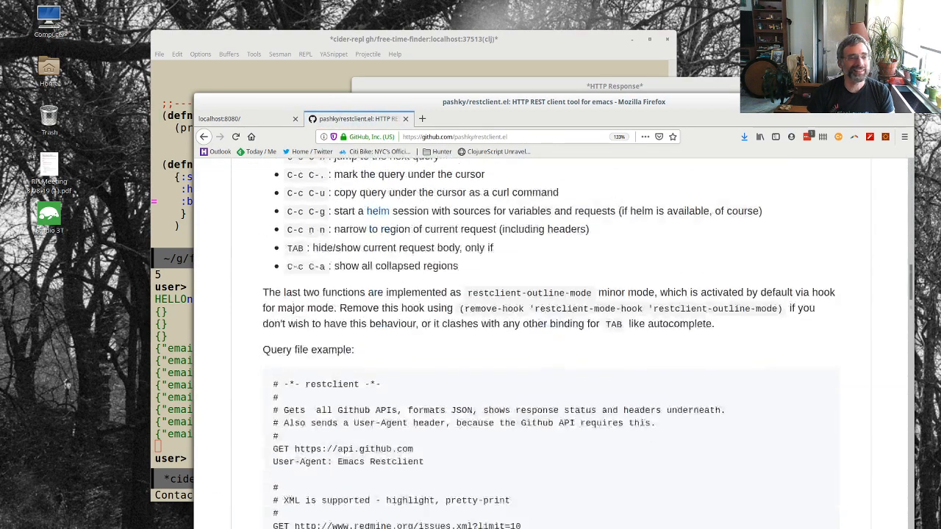
{"action": "scroll", "scroll_direction": "up", "scroll_amount": 3}
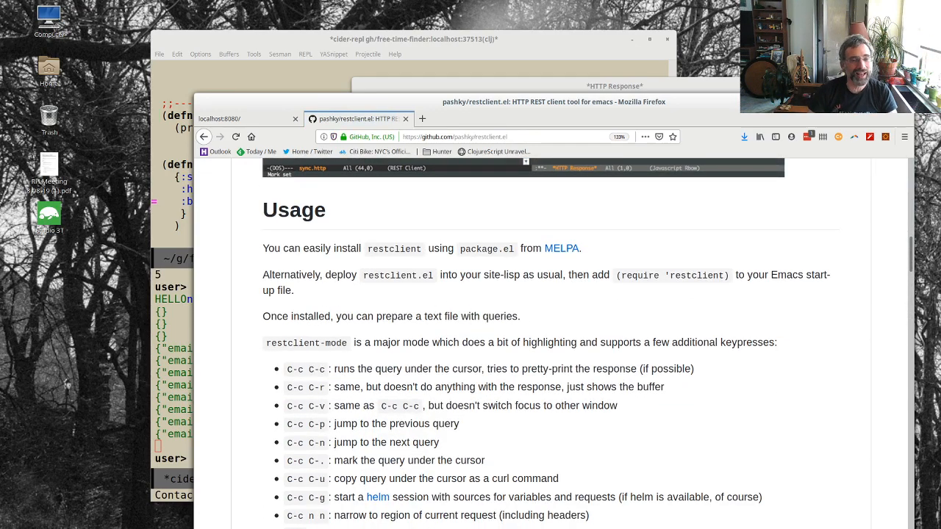
{"action": "scroll", "scroll_direction": "down", "scroll_amount": 3}
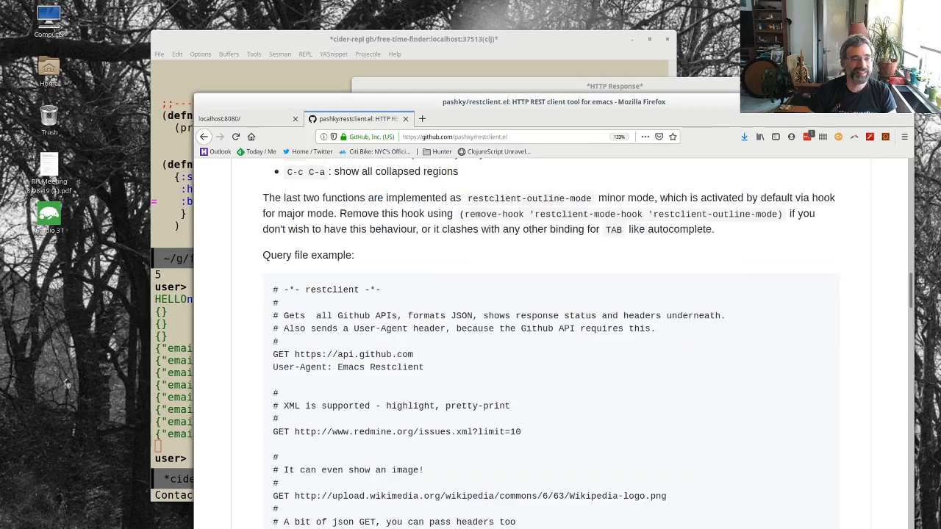
{"action": "scroll", "scroll_direction": "down", "scroll_amount": 3}
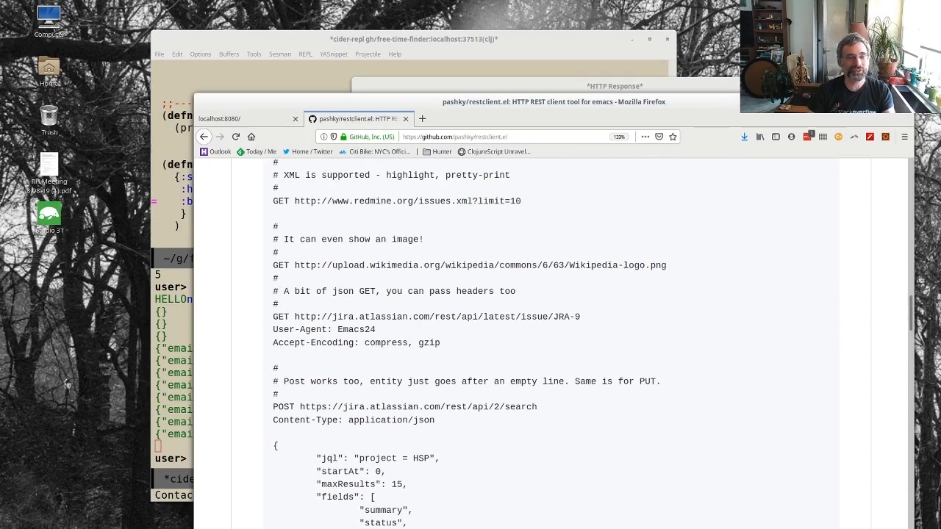
{"action": "scroll", "scroll_direction": "down", "scroll_amount": 3}
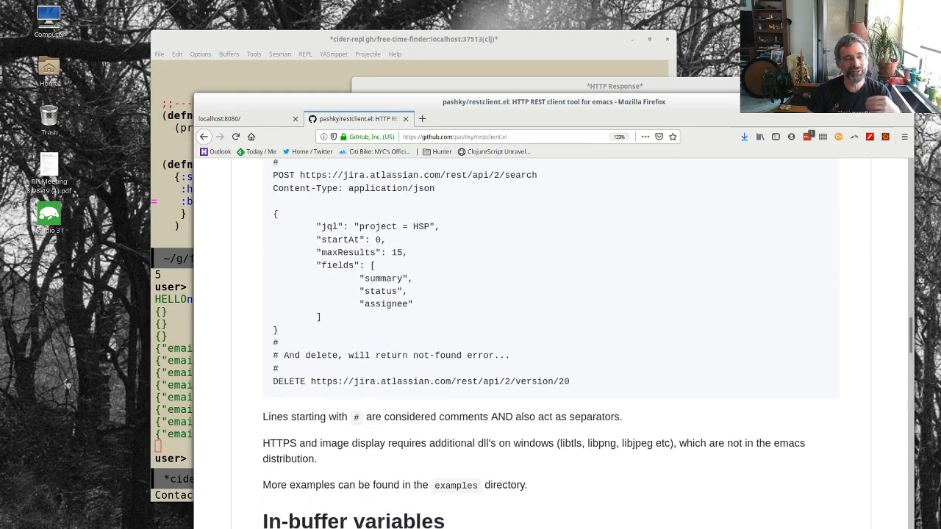
{"action": "scroll", "scroll_direction": "down", "scroll_amount": 3}
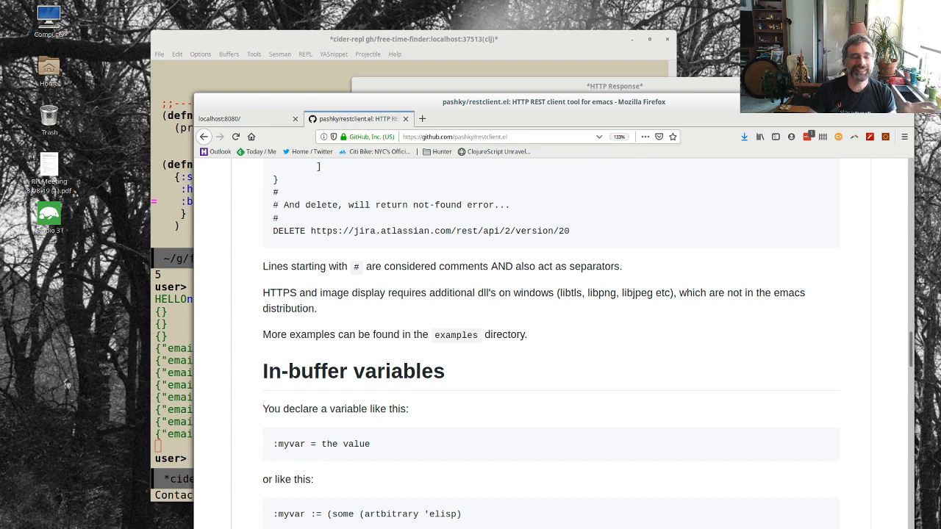